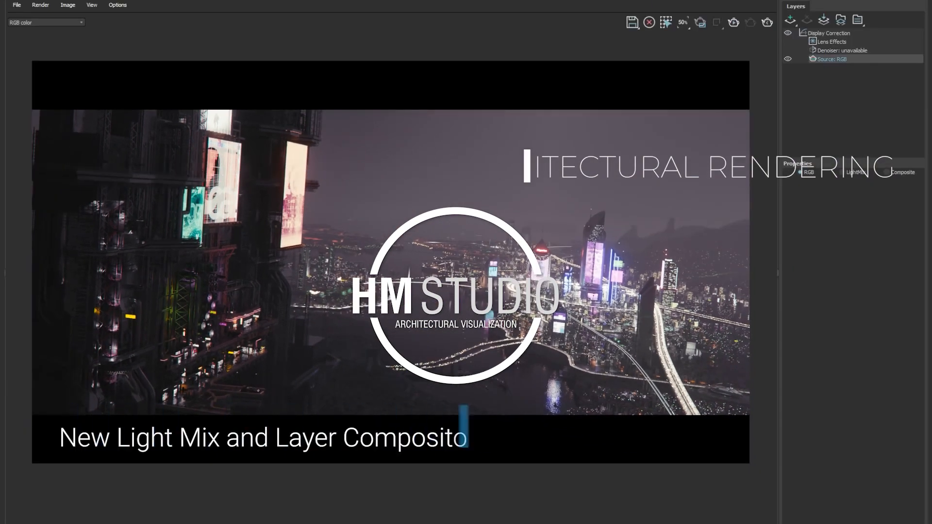
Show the LightMix channel list and toggle the Environment light in the mix
left_click(855, 173)
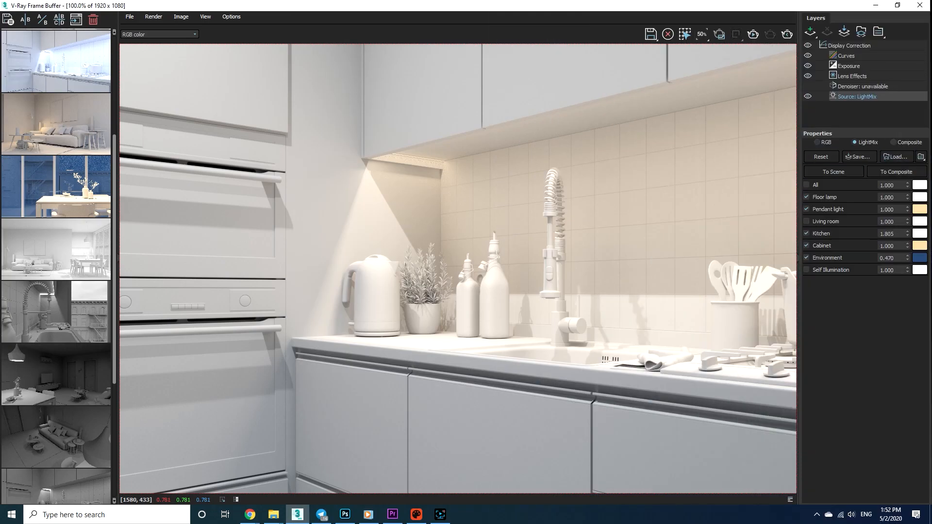
left_click(807, 184)
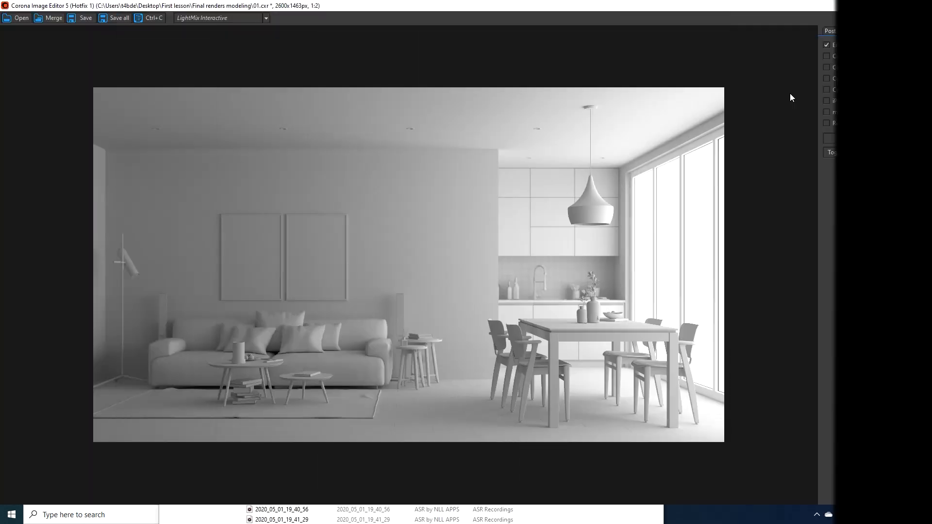
left_click(852, 31)
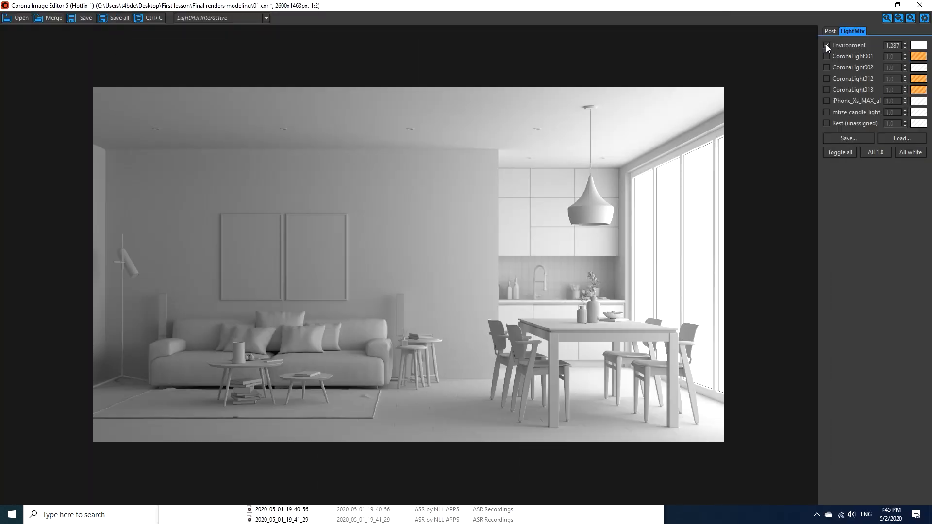
left_click(827, 46)
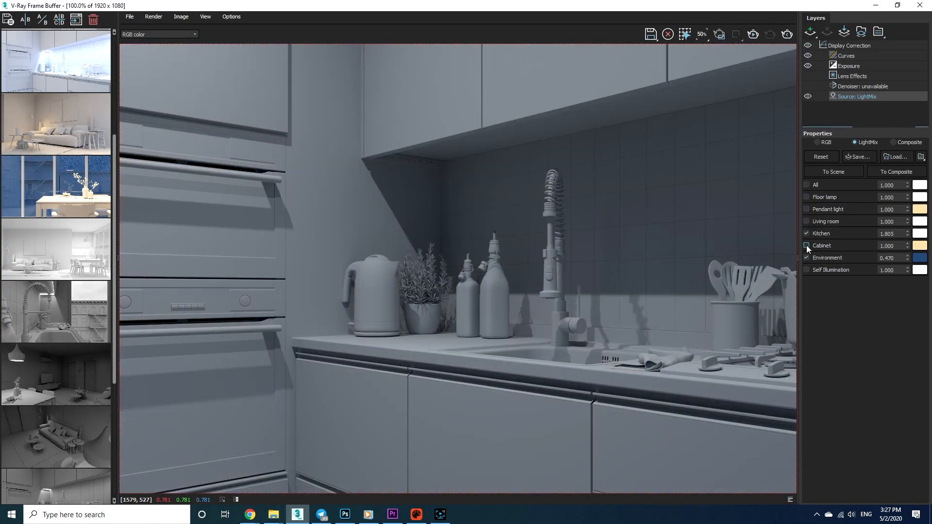
Switch off the Cabinet and Kitchen lights, leaving the kitchen lit by the environment
left_click(807, 245)
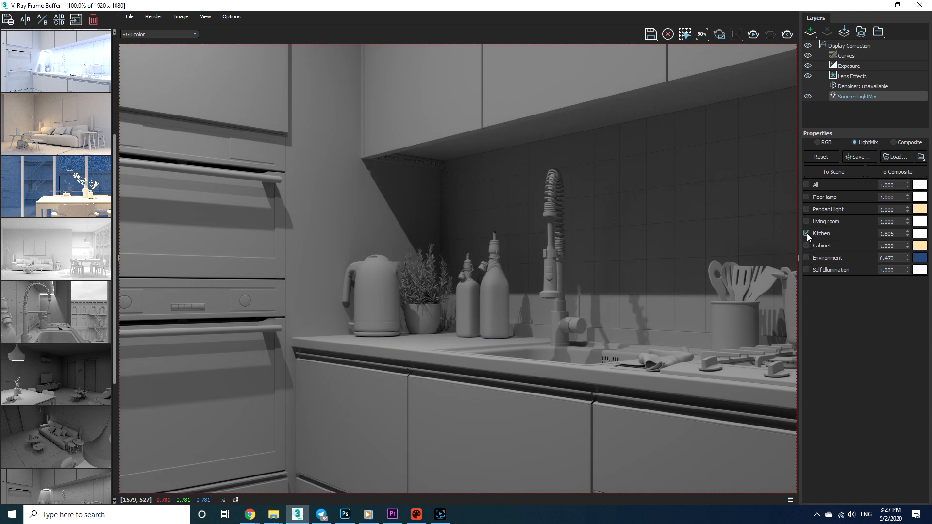
left_click(805, 185)
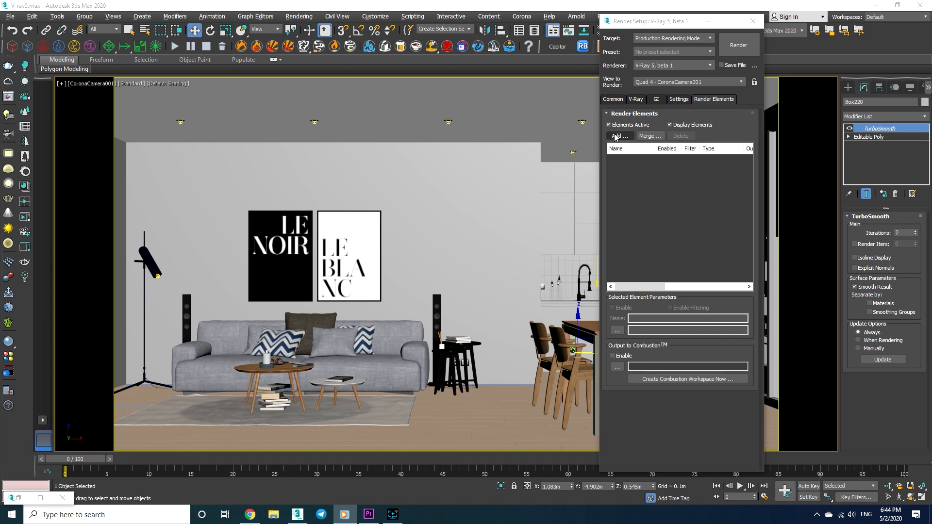
Add a VRayLightMix render element and bring up its Group by options
left_click(619, 136)
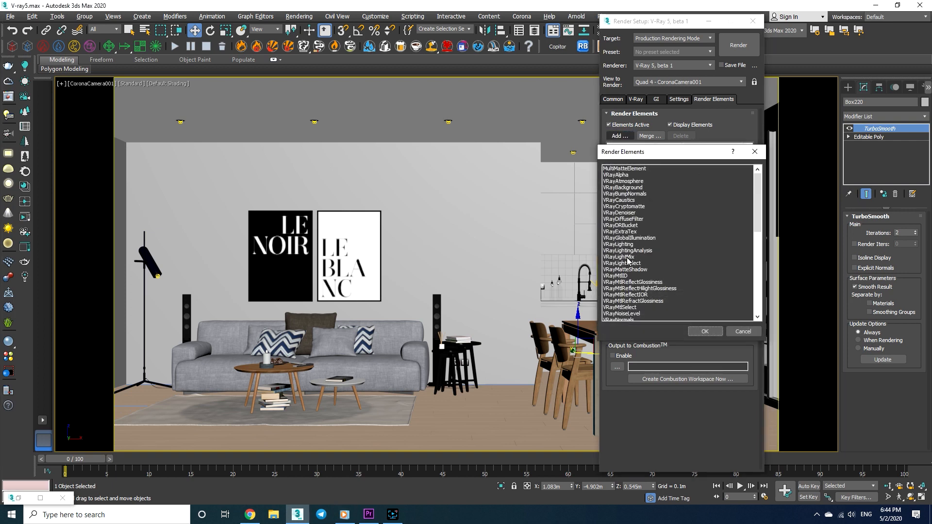
left_click(705, 331)
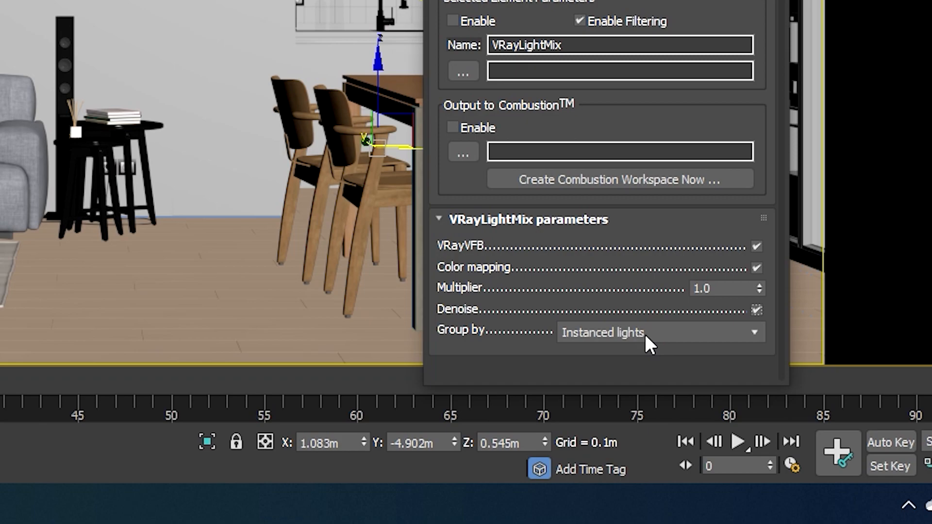
left_click(660, 332)
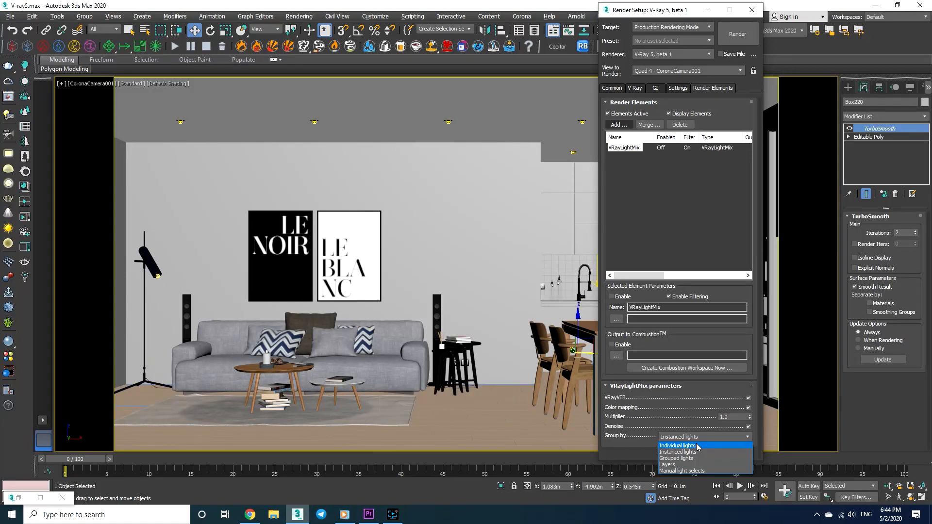
mouse_move(696, 451)
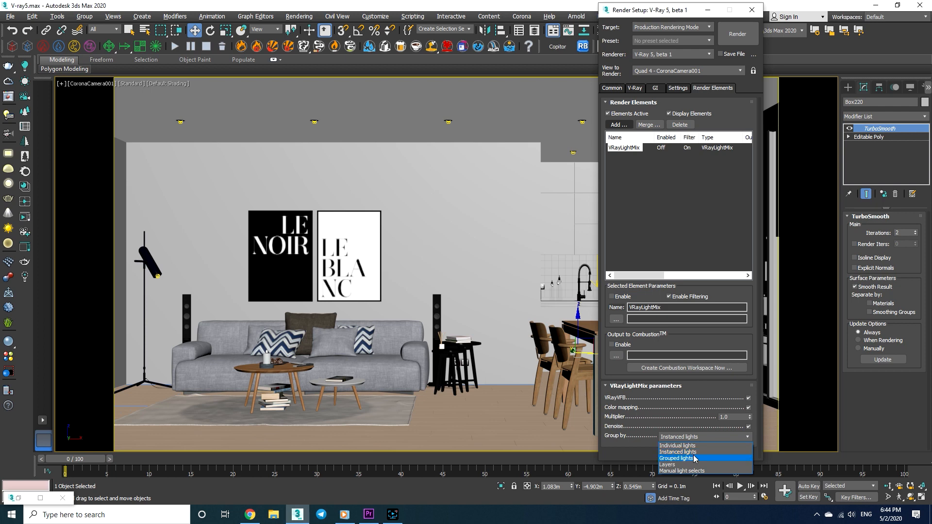
mouse_move(704, 452)
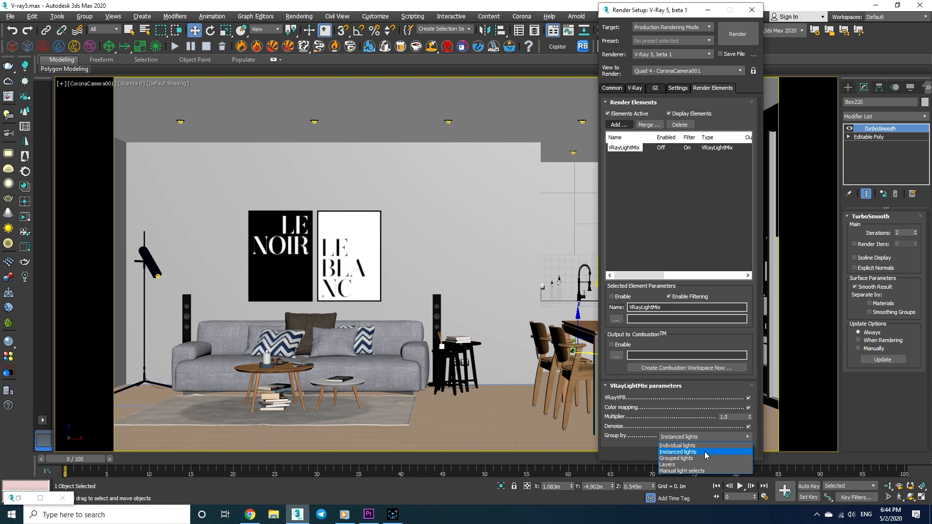
mouse_move(701, 459)
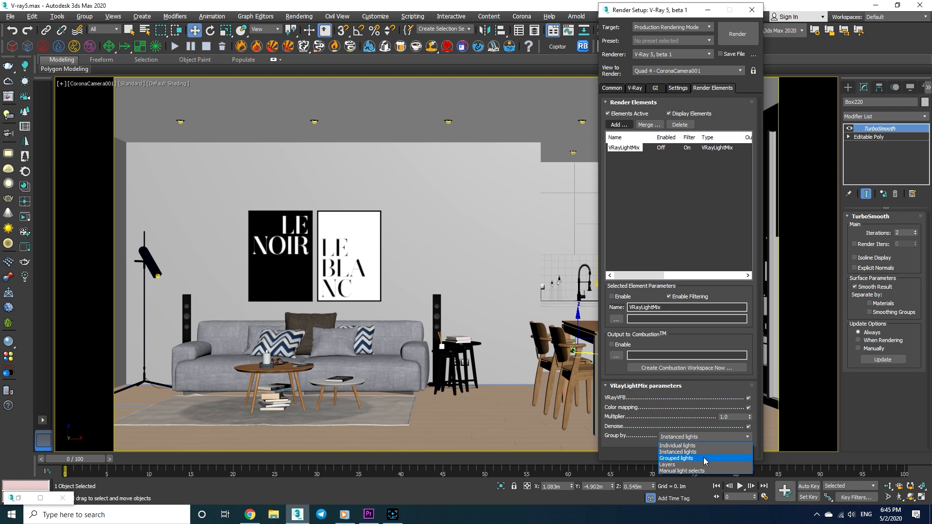
mouse_move(676, 446)
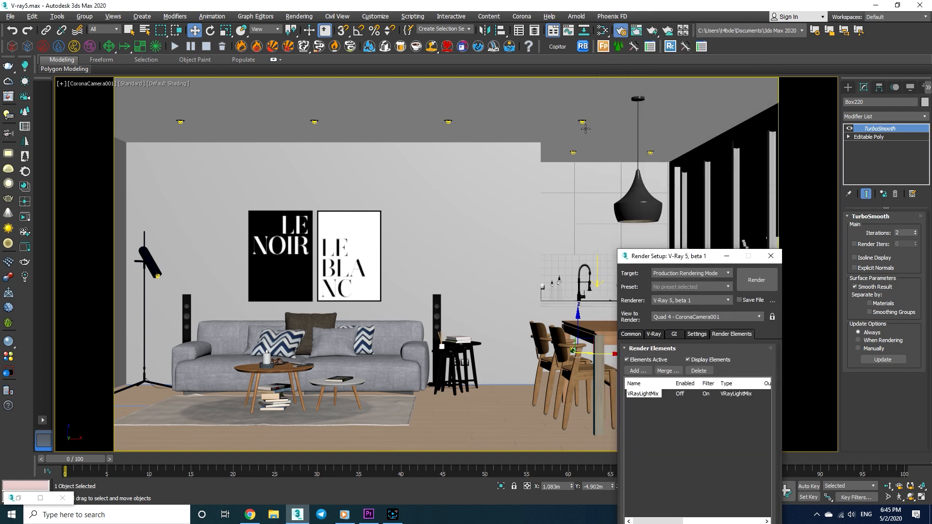
Set the VRayLightMix element's Group by to Grouped lights
left_click_drag(667, 255, 661, 100)
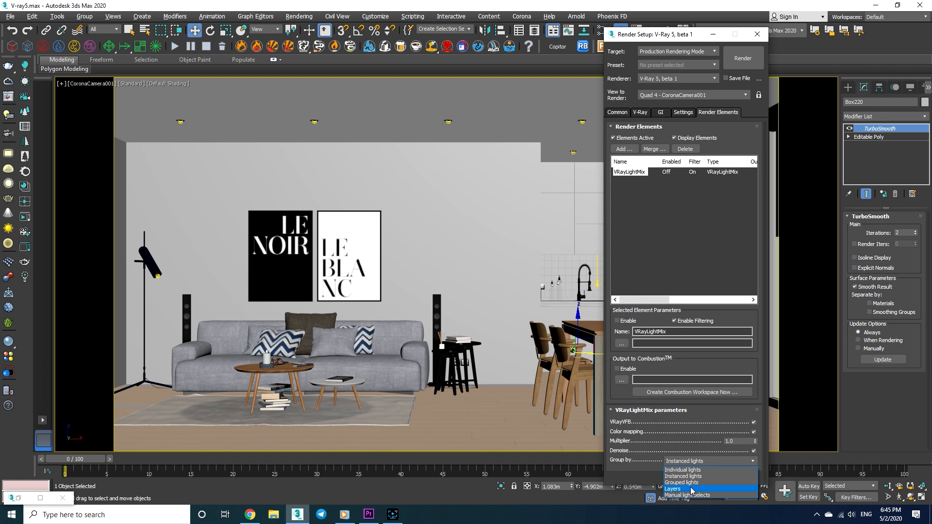
mouse_move(689, 495)
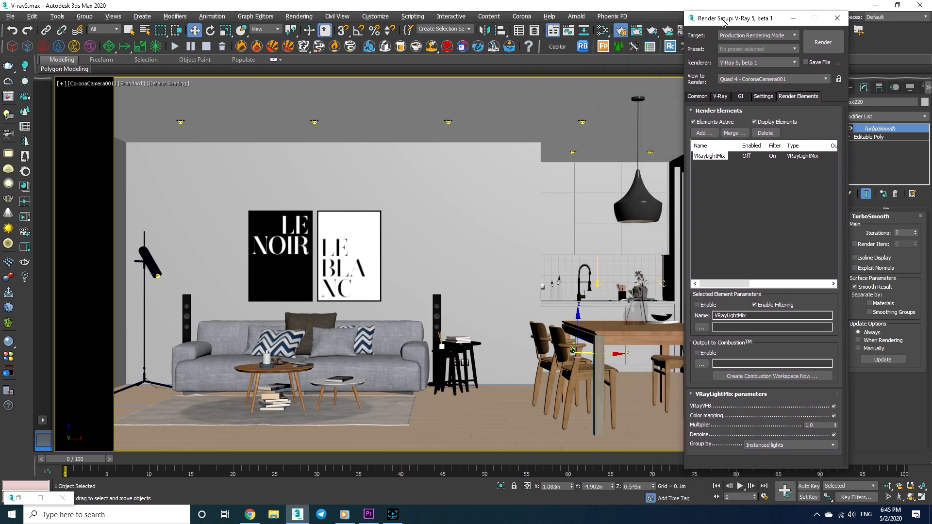
mouse_move(426, 293)
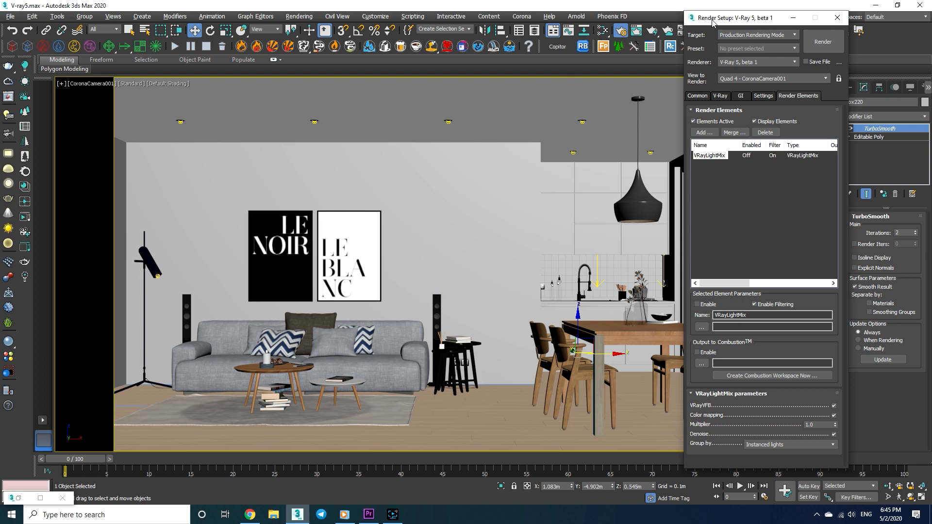
left_click_drag(749, 17, 748, 242)
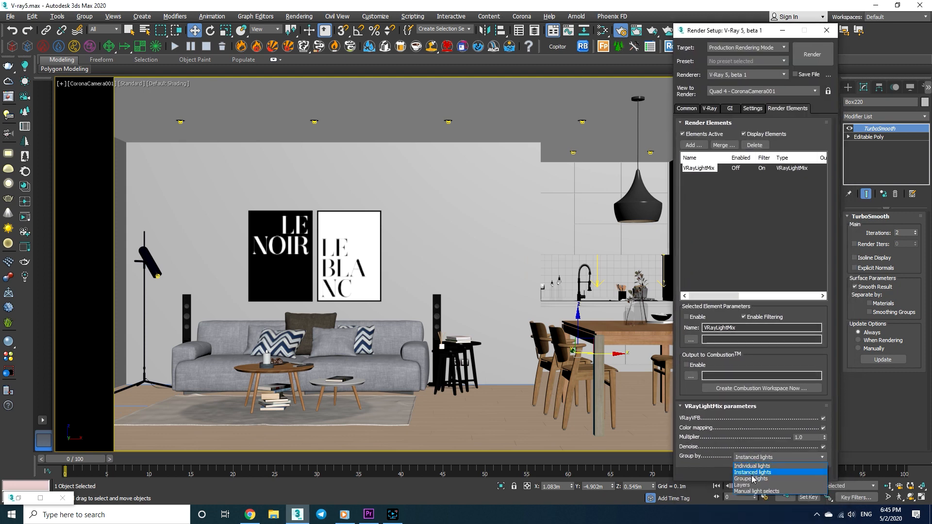
left_click(752, 478)
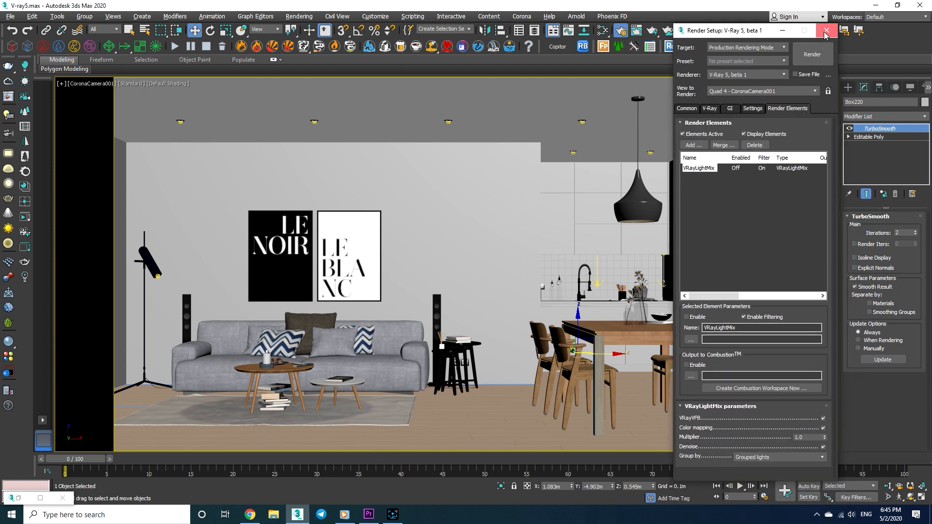
Close Render Setup and select the Living room VRayLight group in the viewport
left_click(826, 30)
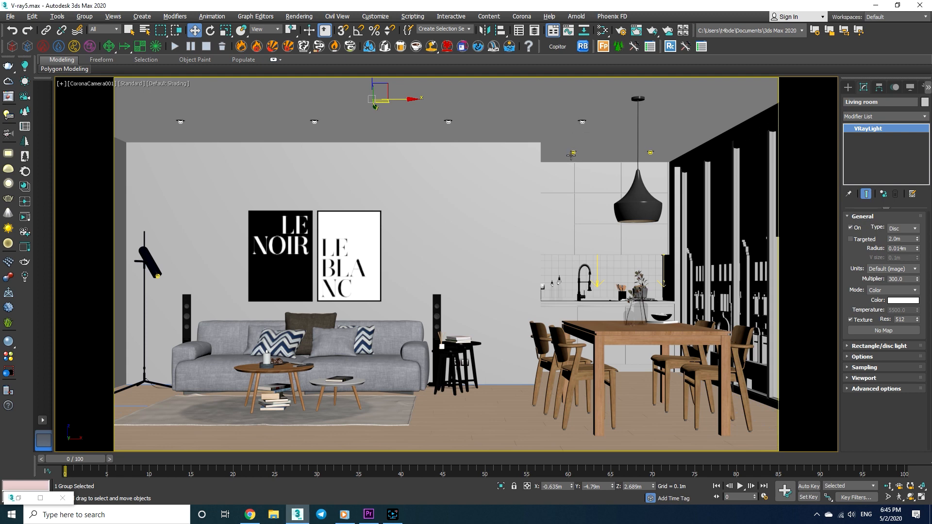
mouse_move(525, 232)
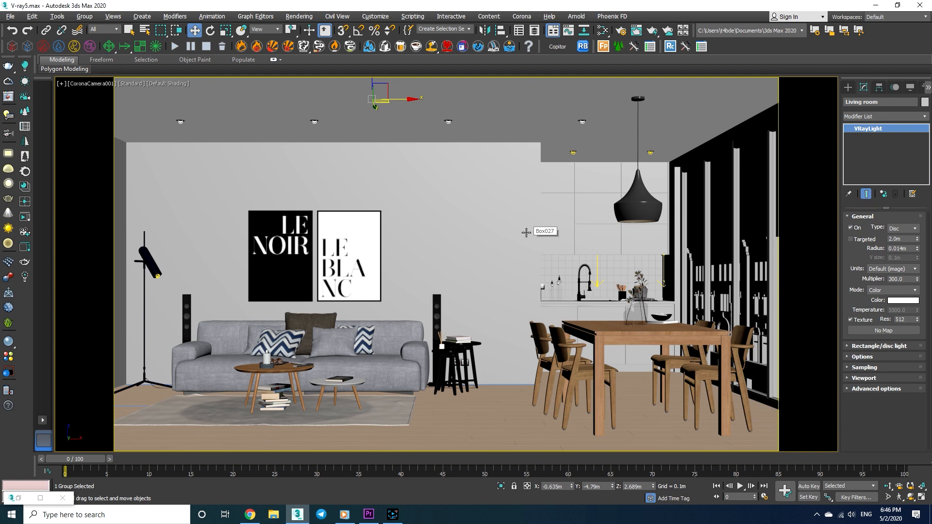
left_click(882, 102)
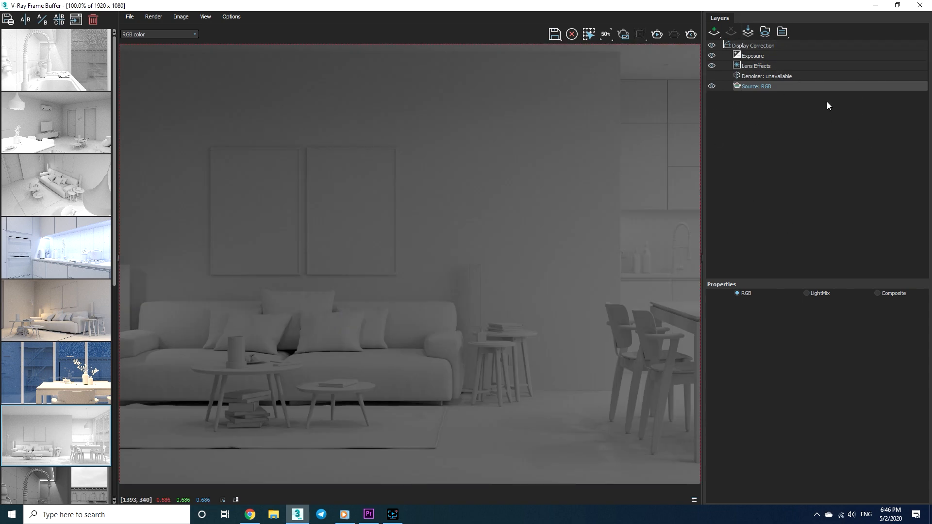
Switch the frame buffer source from RGB to LightMix, listing the seven light groups
left_click(766, 75)
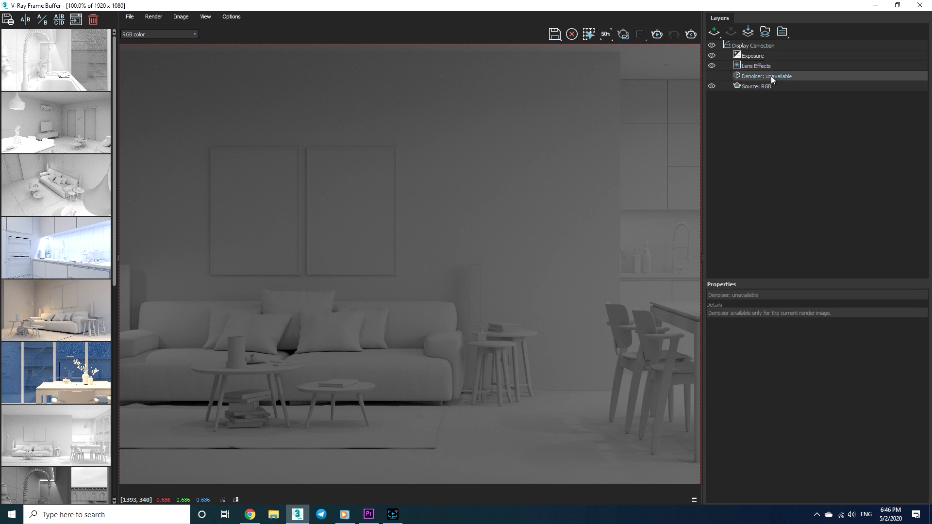
left_click(757, 86)
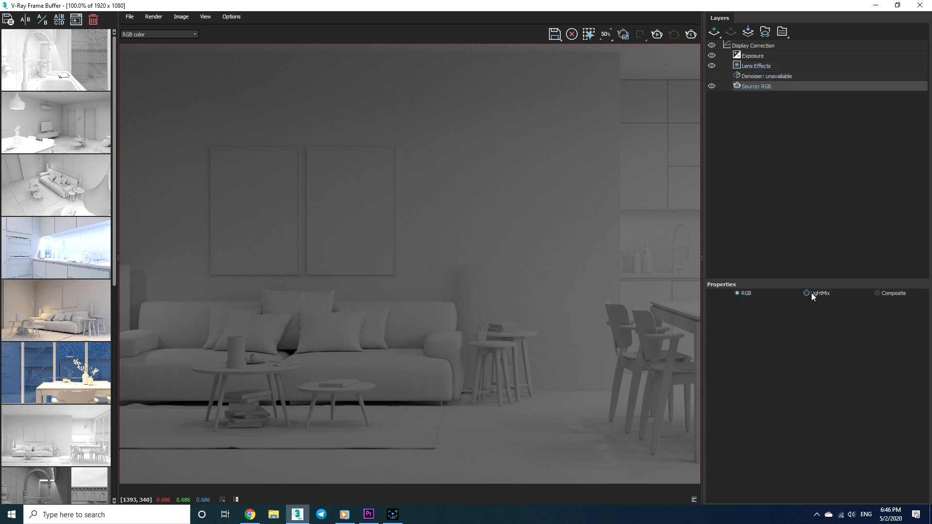
left_click(807, 293)
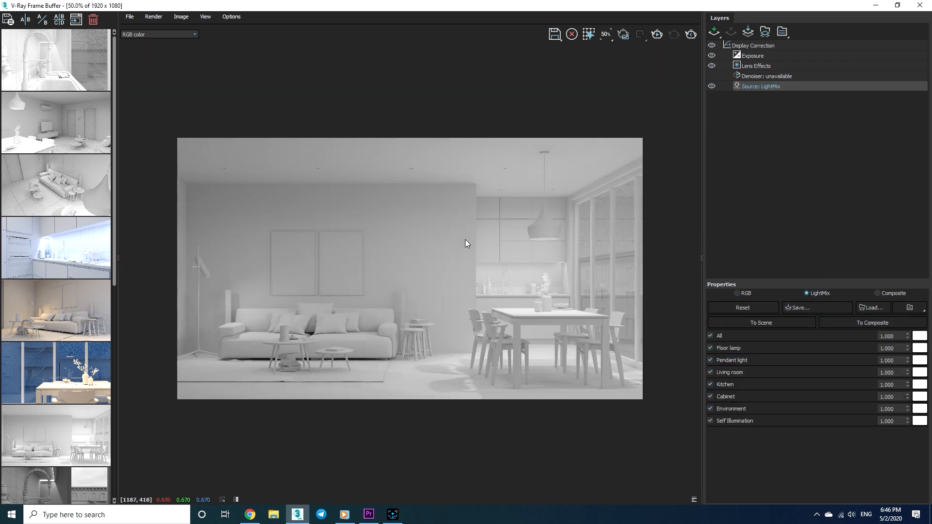
mouse_move(503, 343)
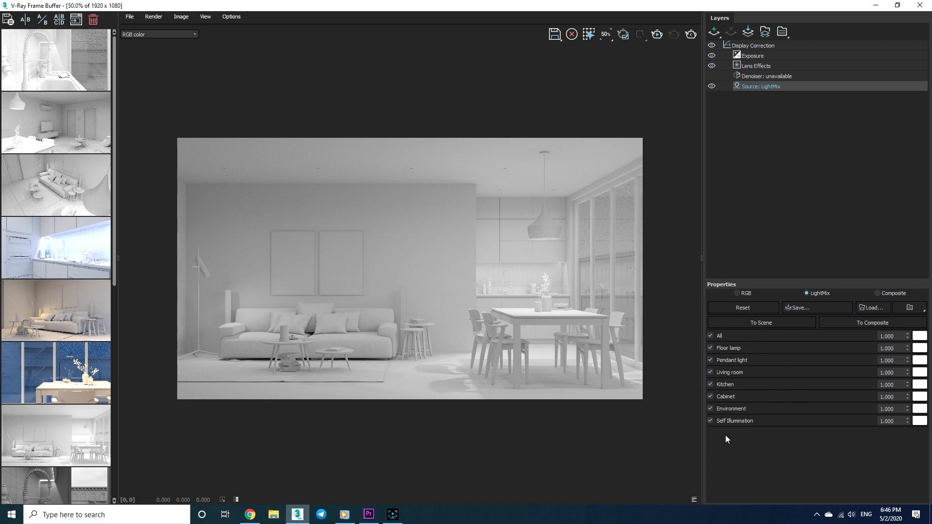
left_click(888, 335)
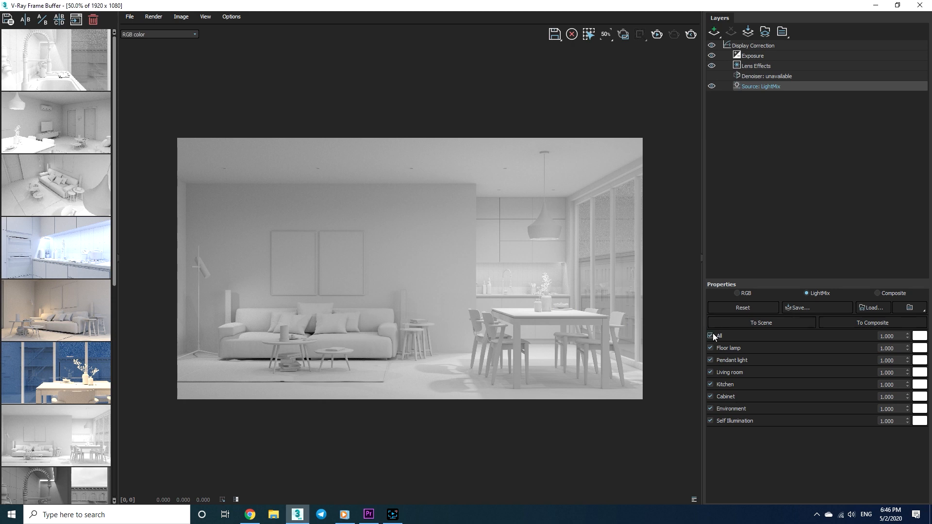
Leave only Environment on, tinted dark blue #305079 with multiplier 2.010
left_click(711, 336)
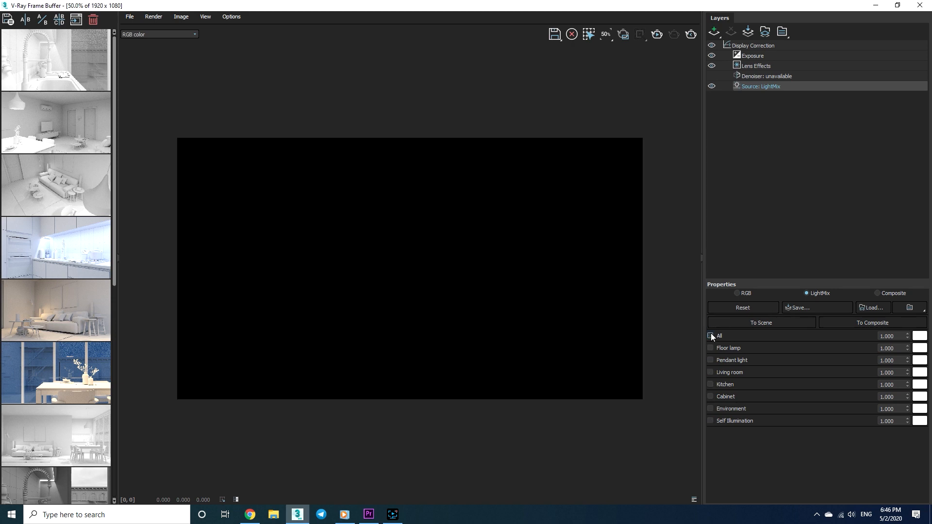
left_click(710, 336)
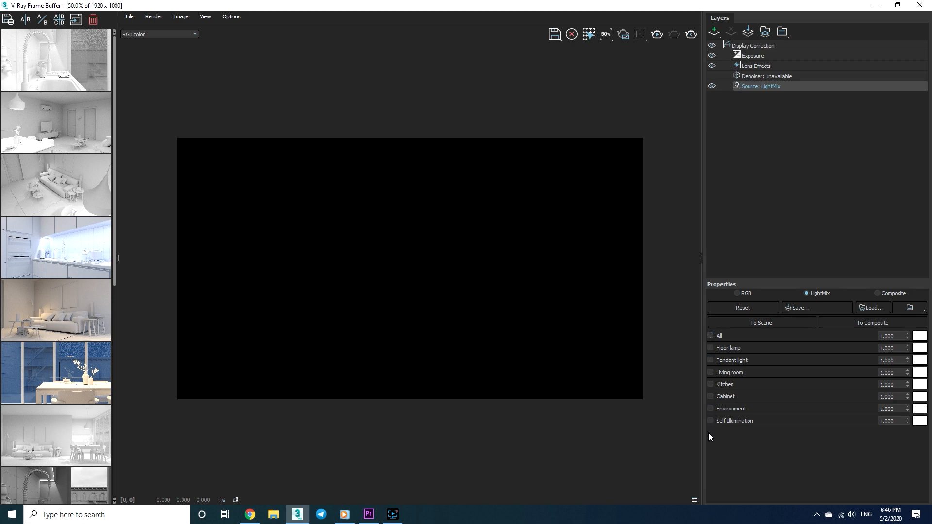
left_click(709, 409)
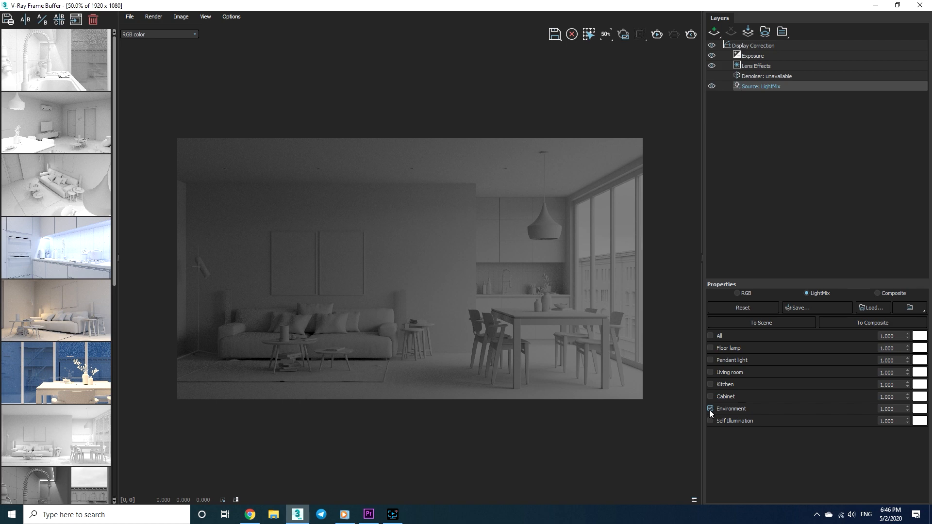
left_click(920, 408)
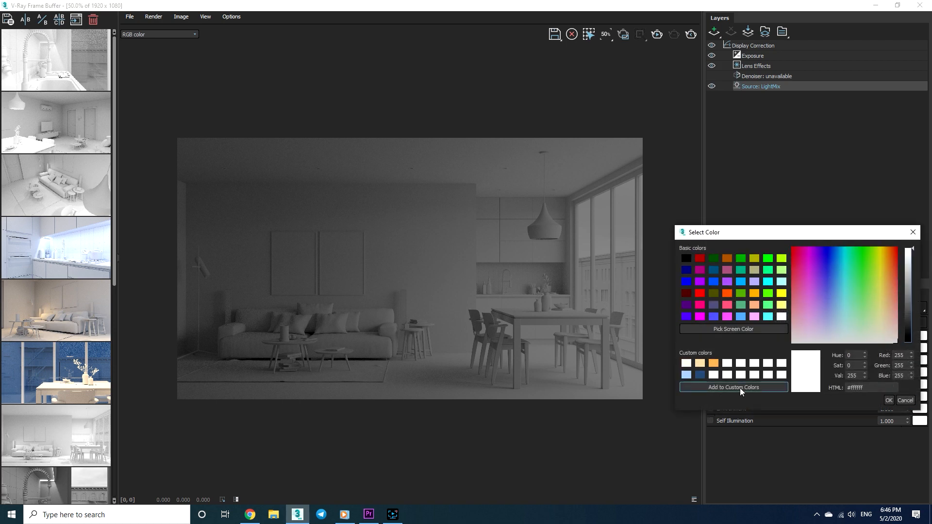
left_click(834, 286)
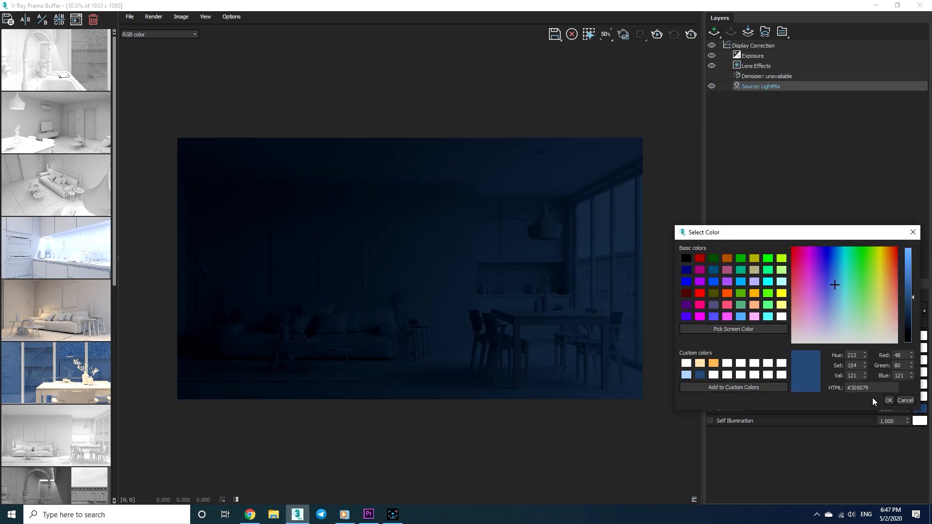
left_click(888, 400)
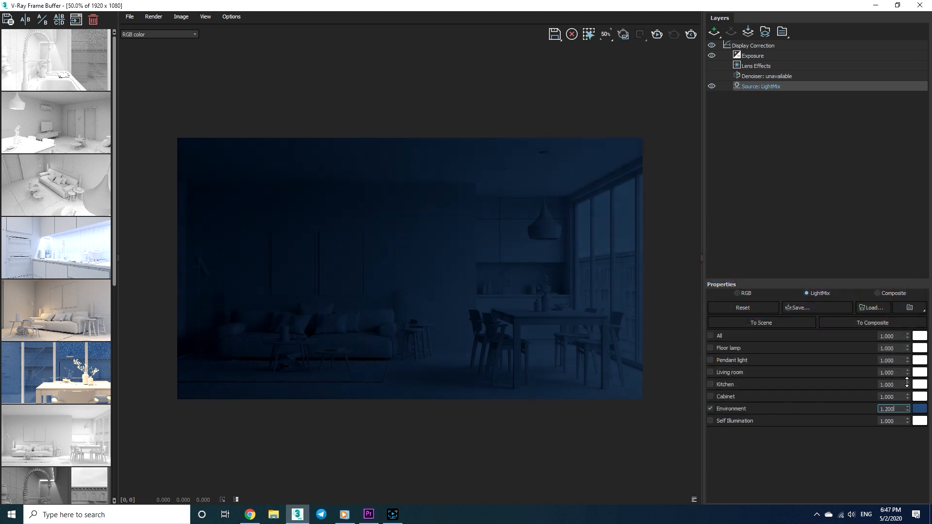
left_click(907, 406)
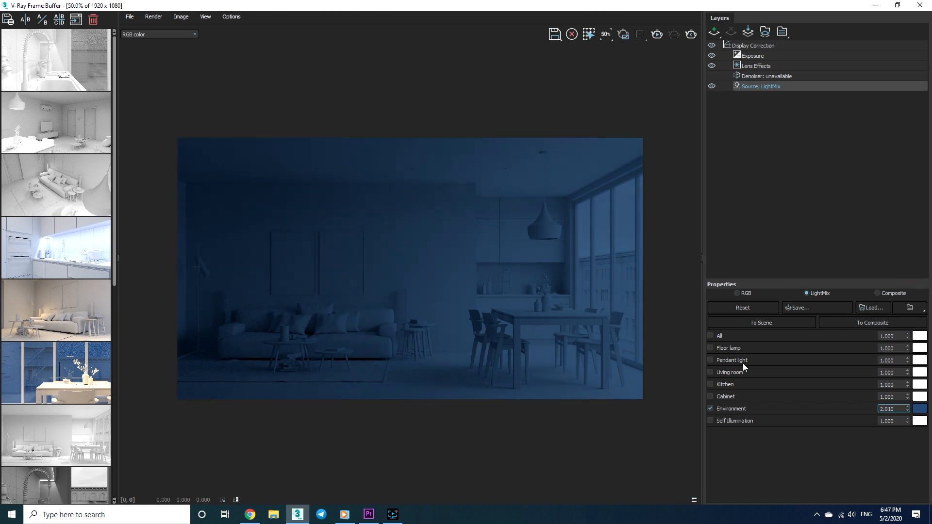
Enable Pendant light in warm orange at 2.205 and Floor lamp warm-tinted at 2.180
left_click(710, 360)
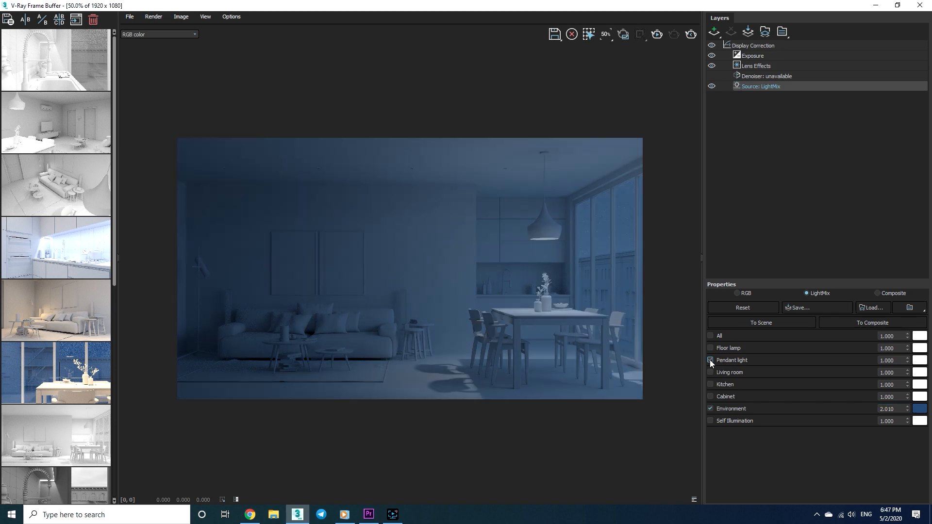
left_click(919, 360)
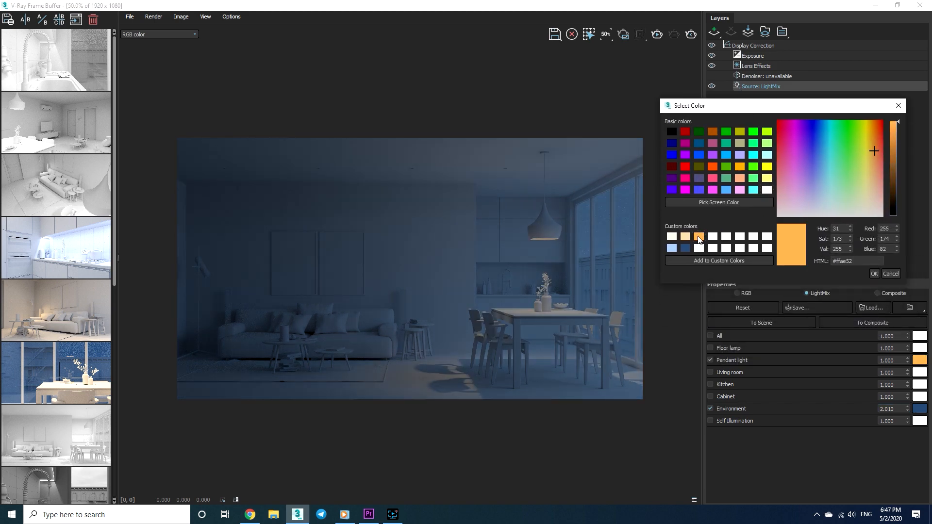
left_click(874, 274)
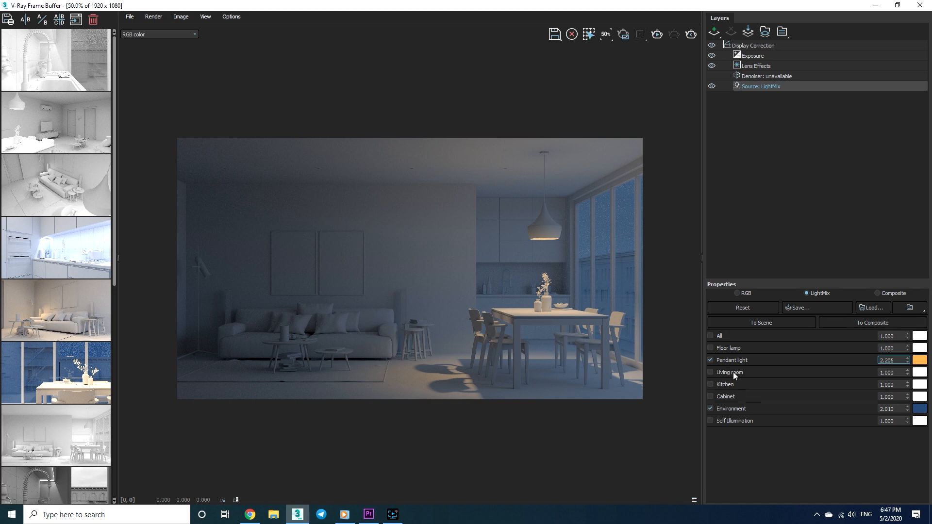
left_click(710, 349)
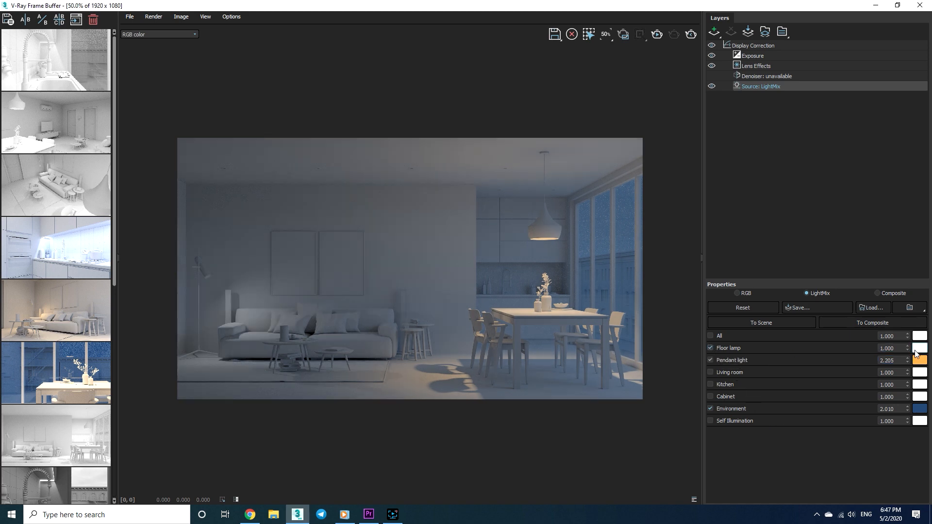
left_click(920, 360)
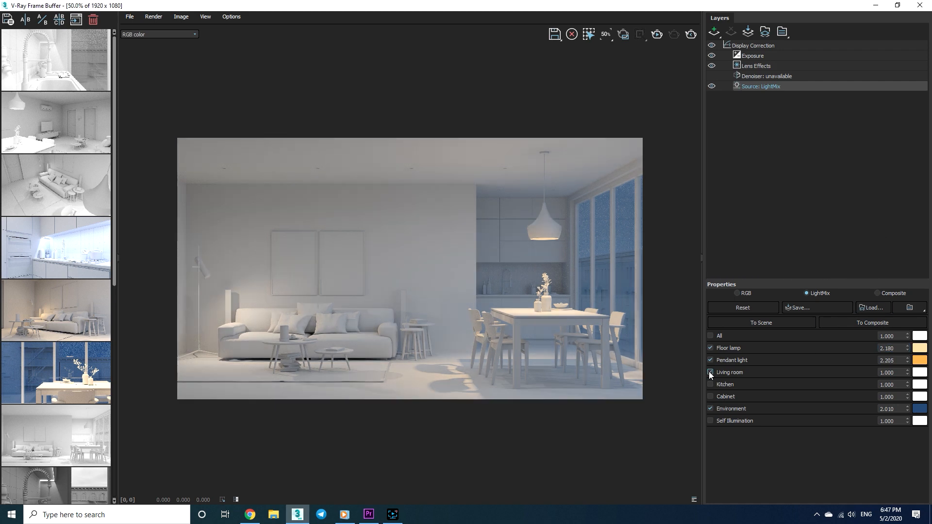
Enable Living room, Cabinet in peach at 1.395 and Kitchen, then check All lights
left_click(922, 372)
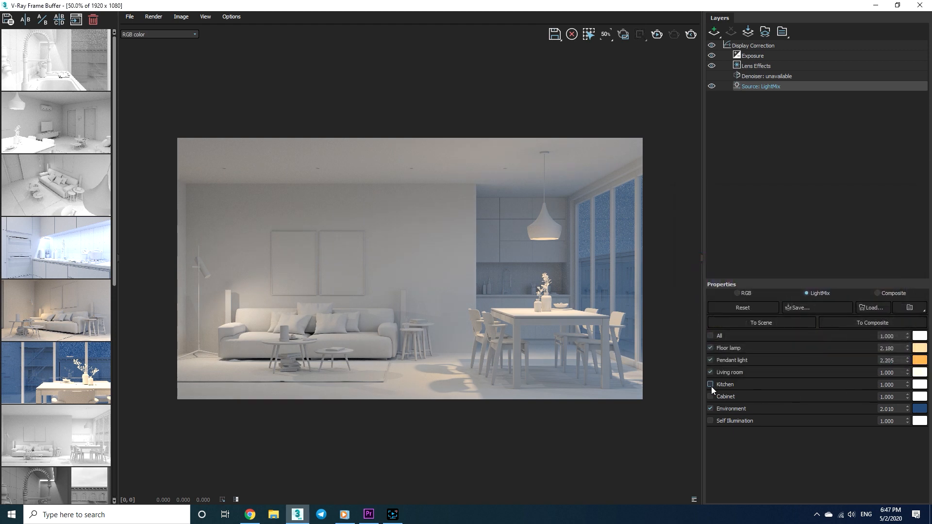
left_click(711, 396)
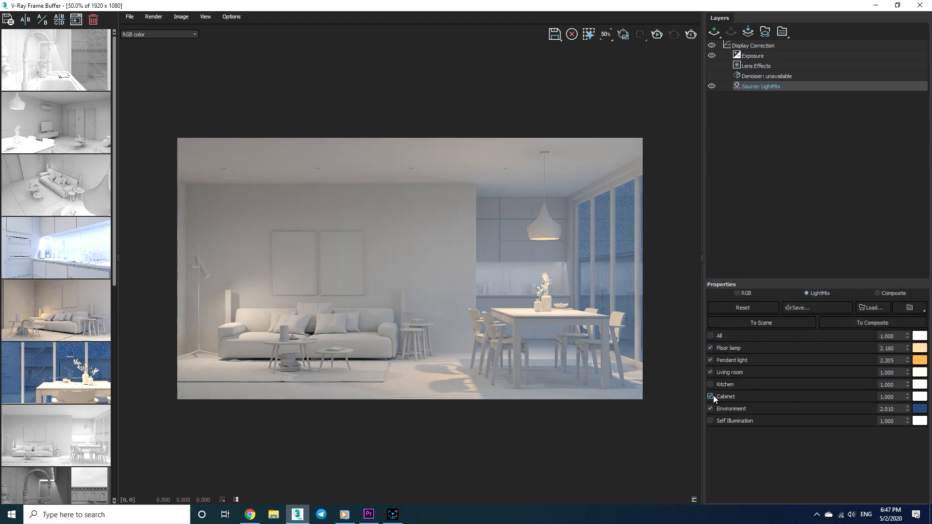
left_click(919, 396)
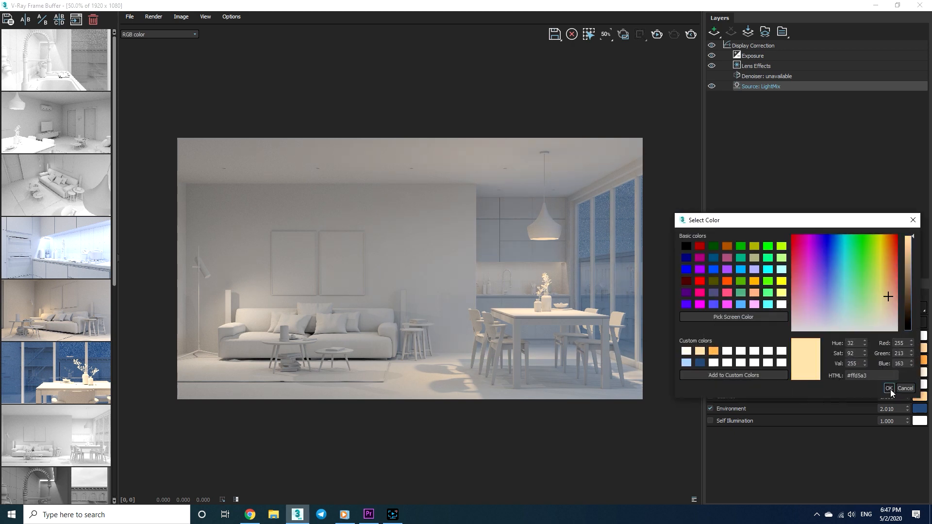
left_click(888, 388)
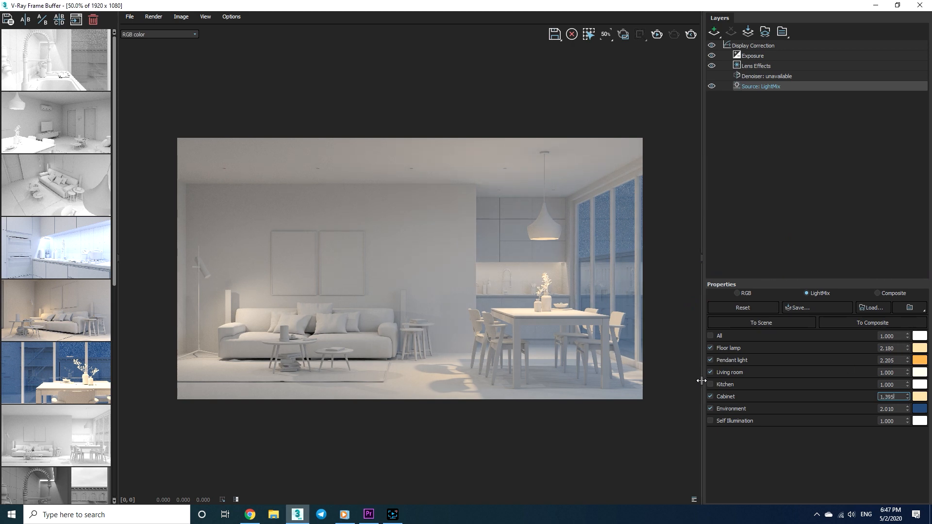
left_click(710, 384)
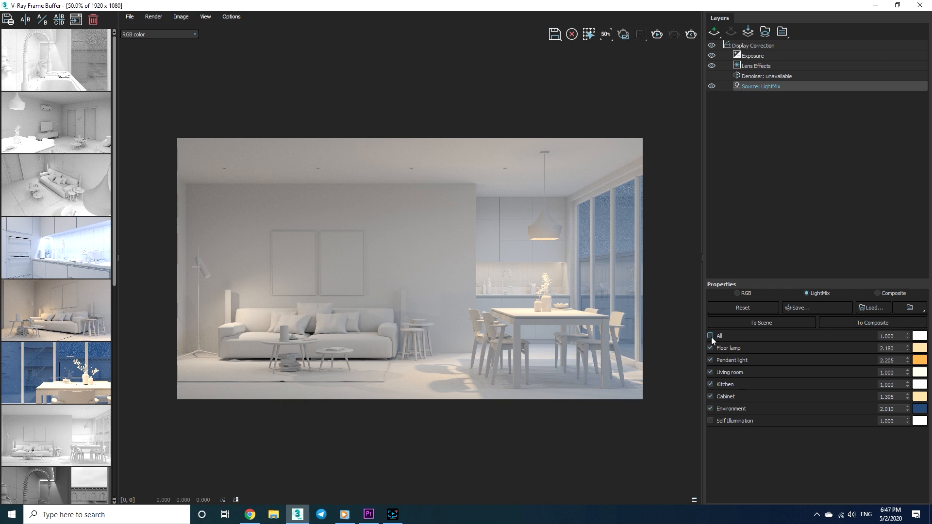
left_click(711, 335)
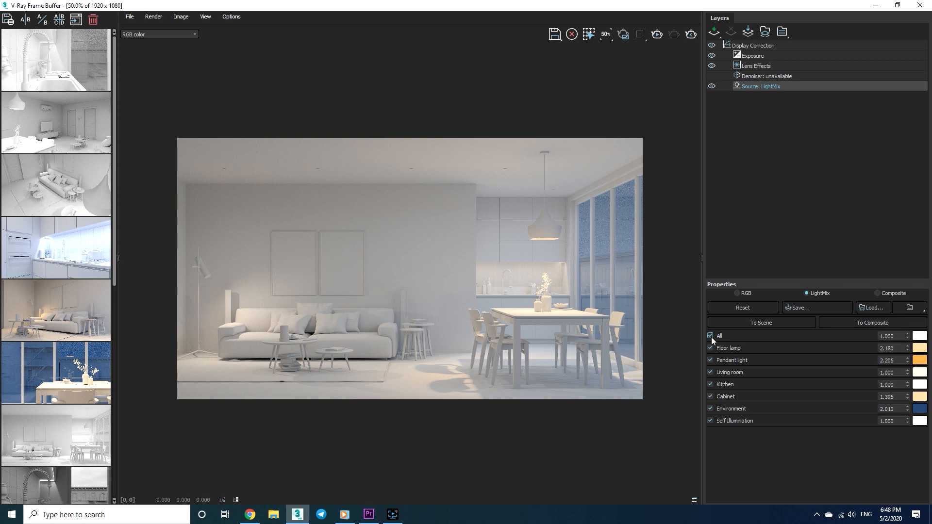
Add a Curves layer and bend its master curve into an S-shape for contrast
left_click(714, 31)
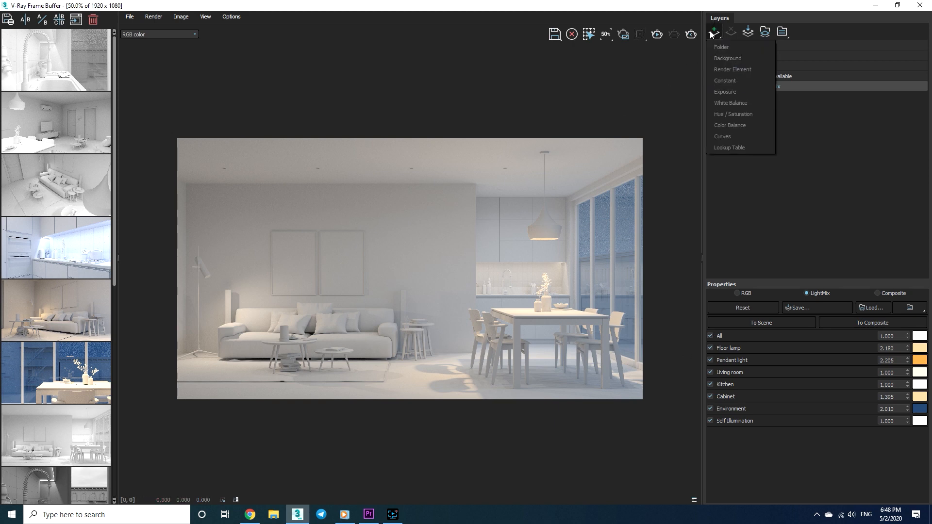
mouse_move(737, 136)
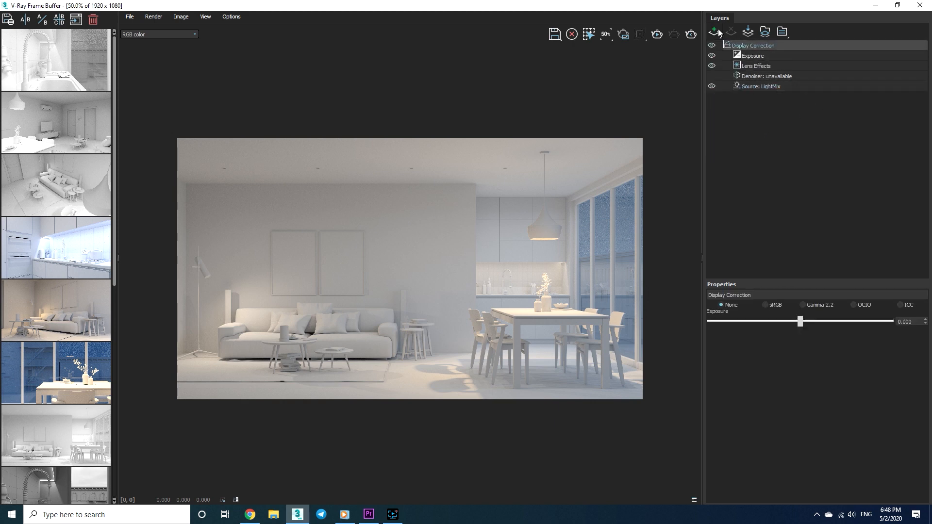
left_click(714, 32)
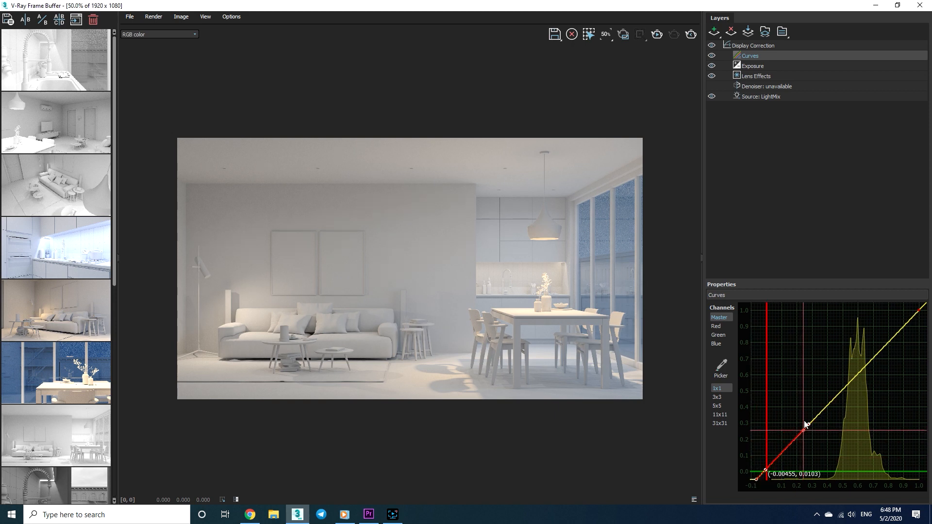
left_click_drag(806, 425, 839, 437)
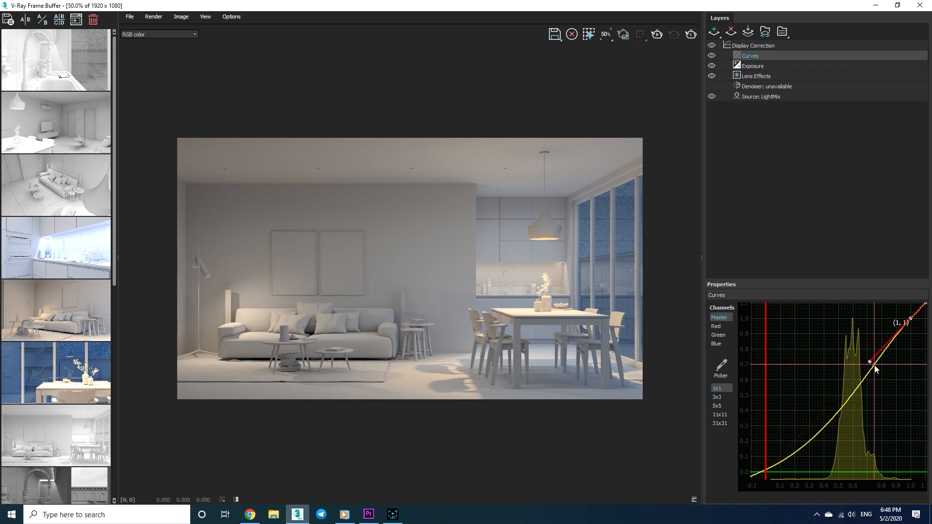
left_click_drag(869, 362, 861, 362)
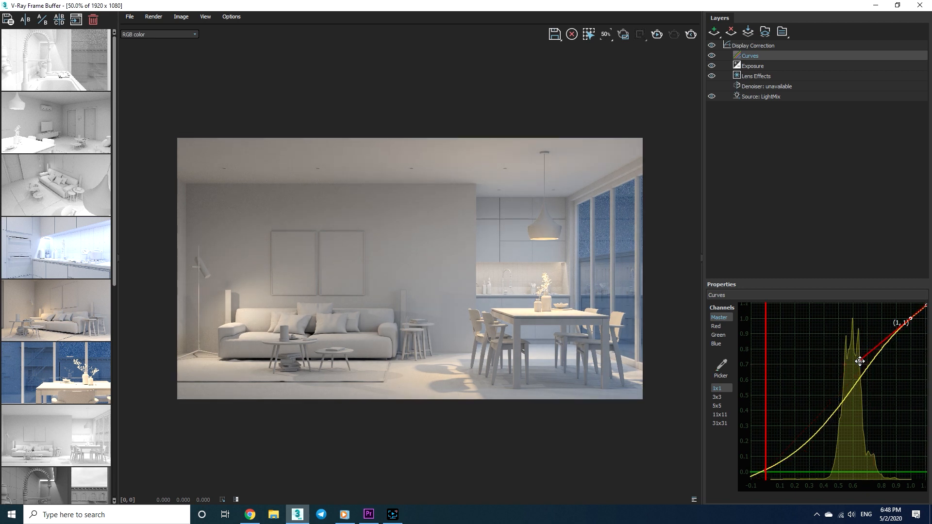
left_click_drag(859, 361, 803, 457)
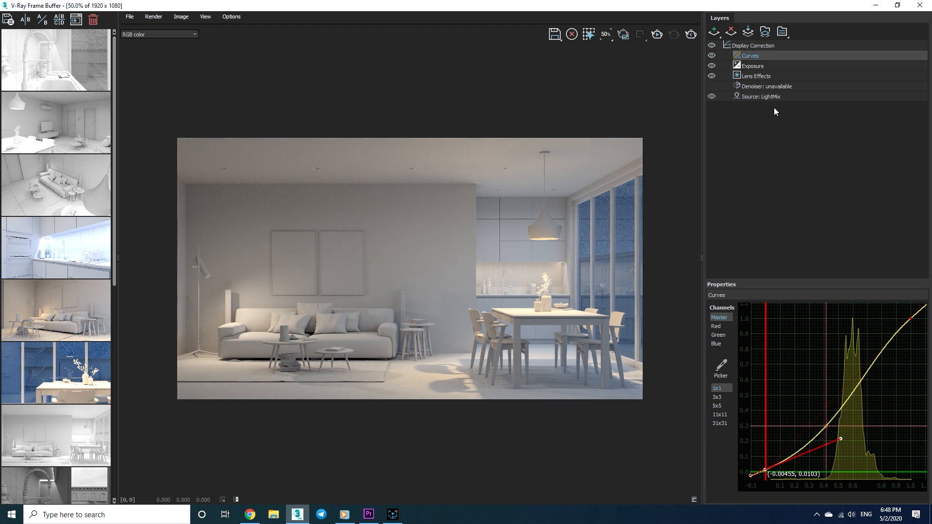
mouse_move(764, 119)
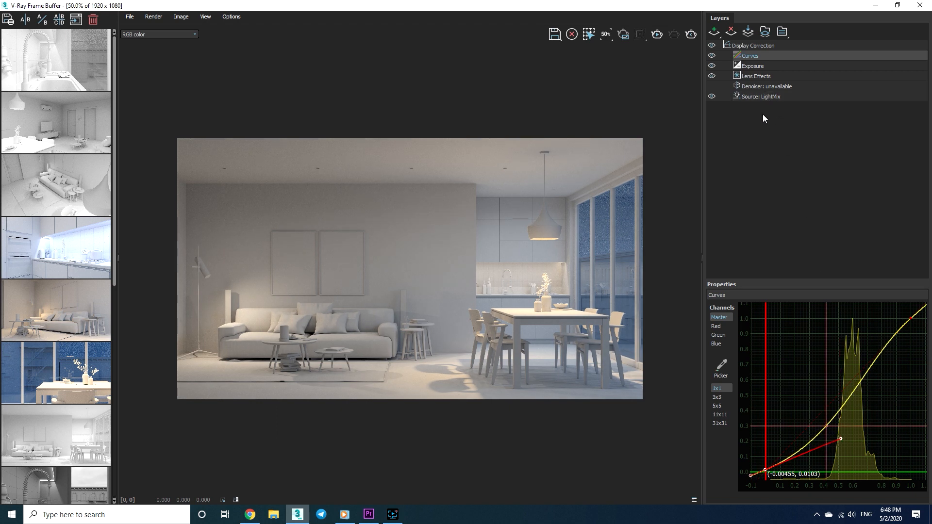
Convert LightMix to Composite layers and select the Living room layer at multiplier 2.665
left_click(760, 96)
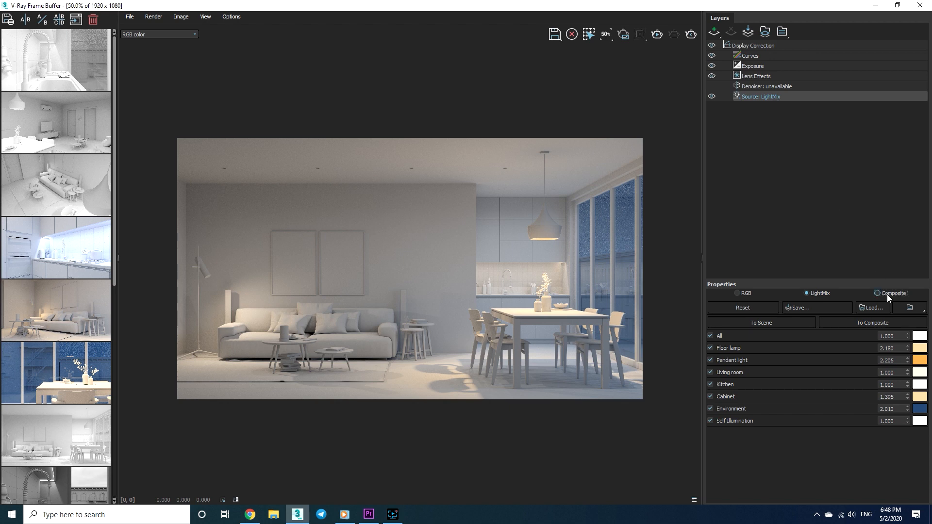
left_click(890, 293)
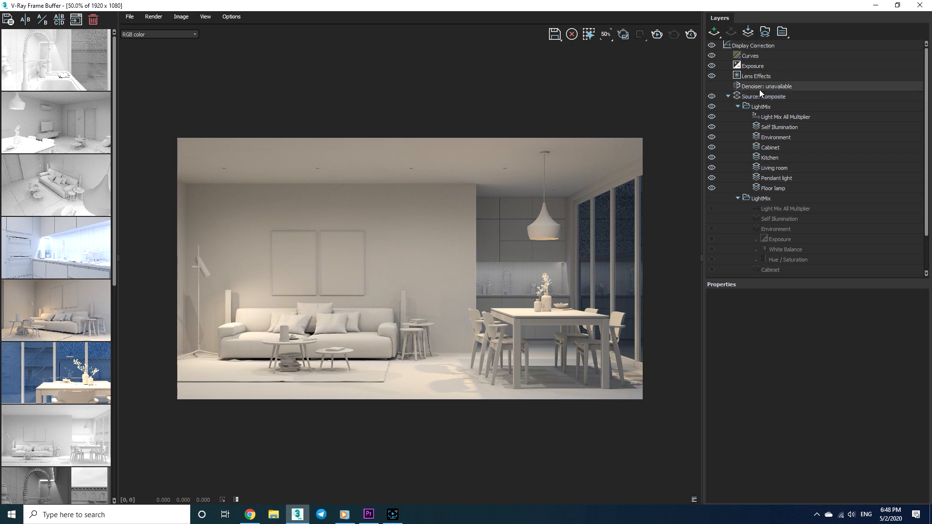
left_click(775, 168)
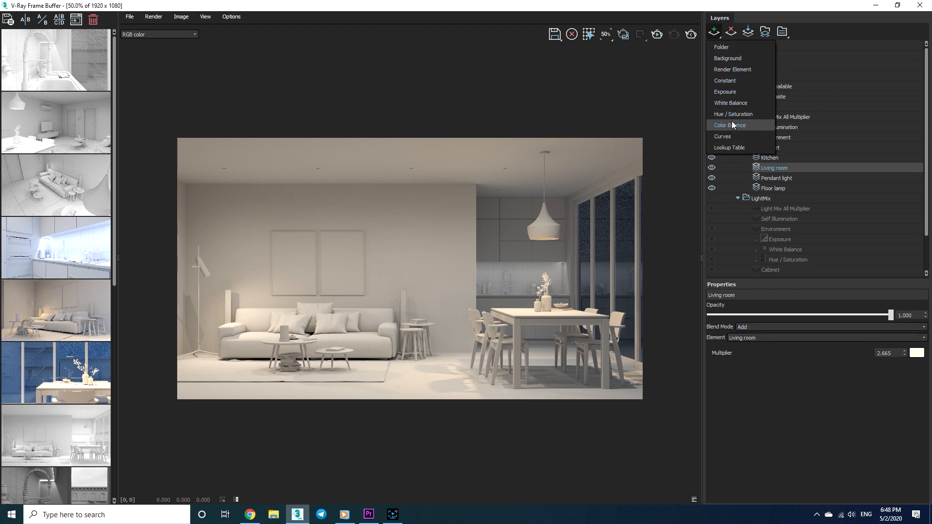
mouse_move(746, 126)
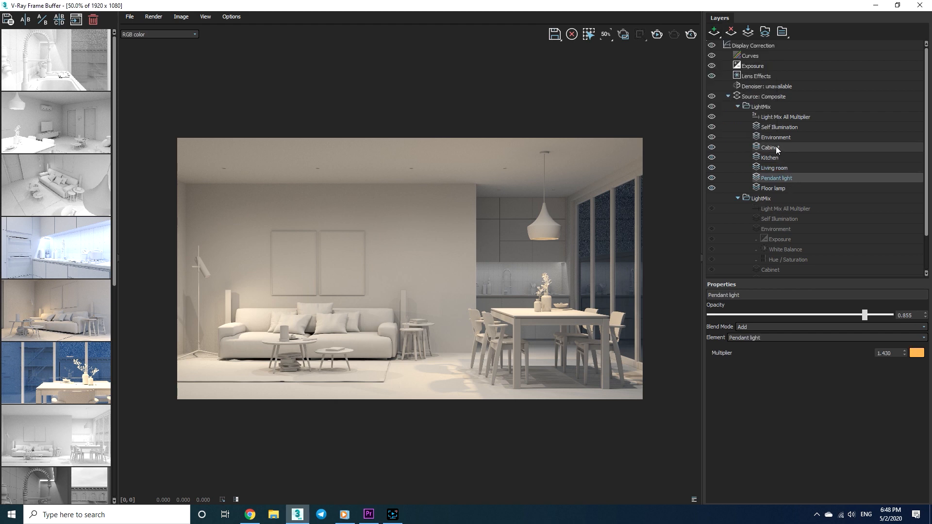
Add an Exposure adjustment to Environment at about 0.67, then a Color Balance adjustment to Kitchen
left_click(770, 147)
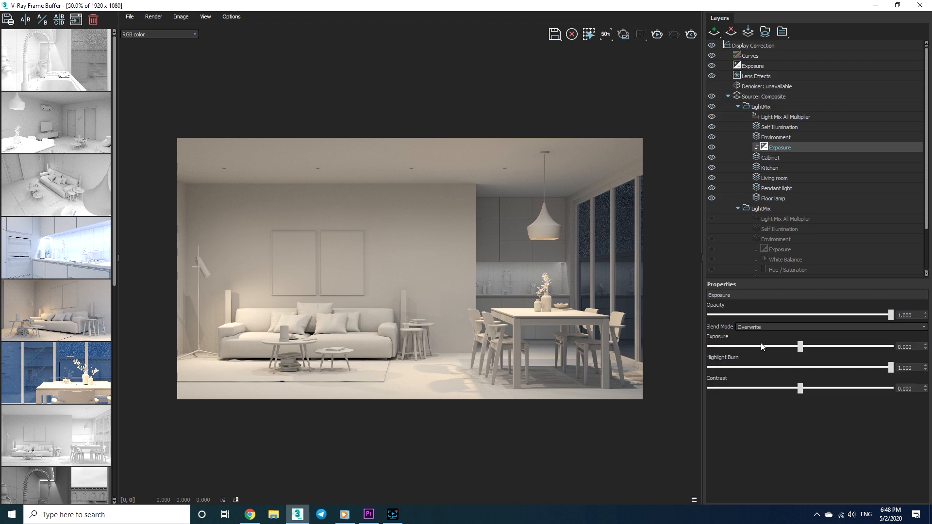
left_click_drag(799, 347, 809, 346)
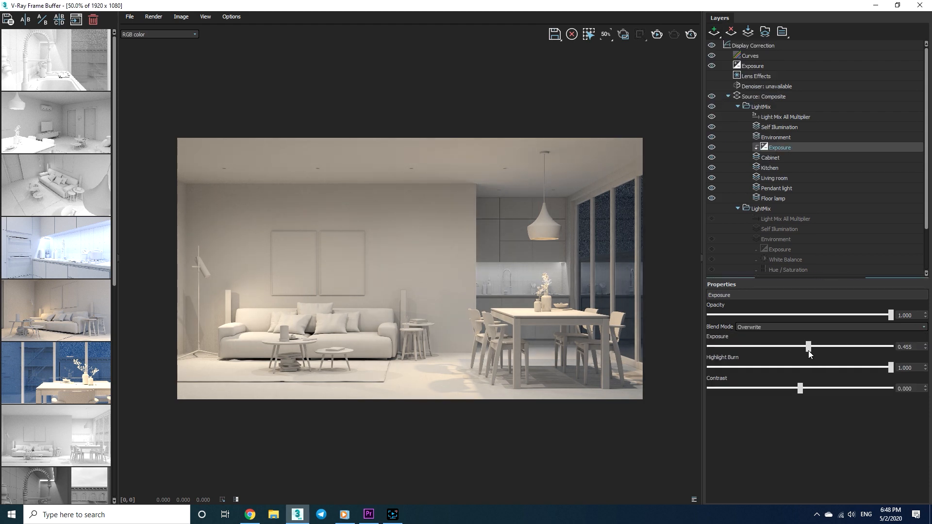
left_click_drag(809, 347, 812, 346)
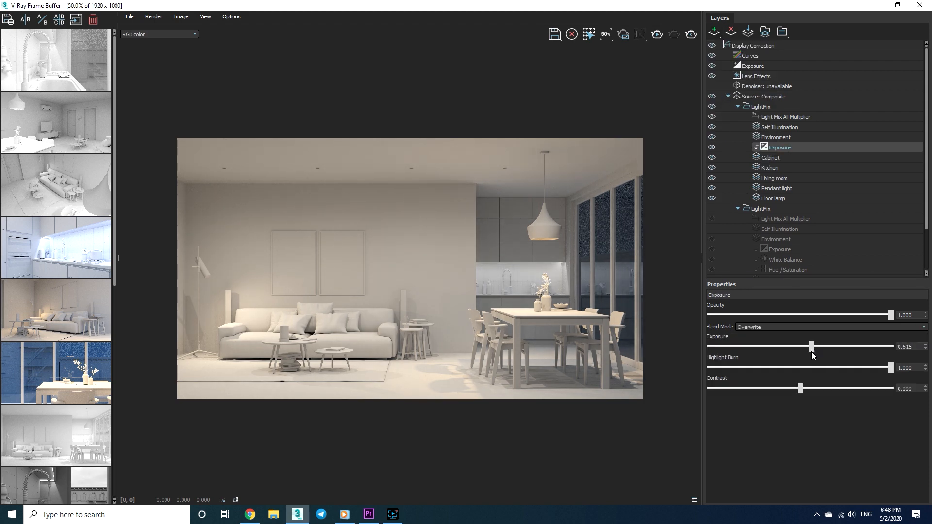
left_click_drag(811, 347, 815, 346)
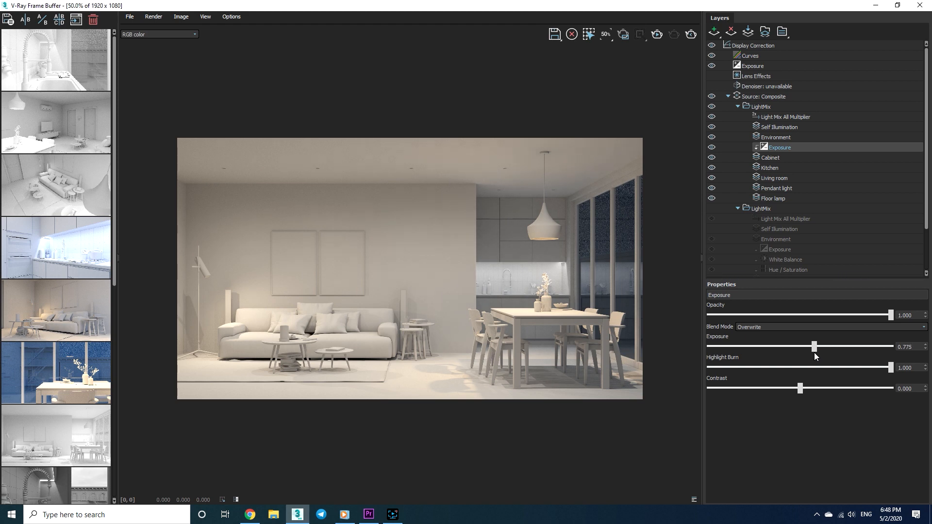
left_click_drag(816, 346, 814, 347)
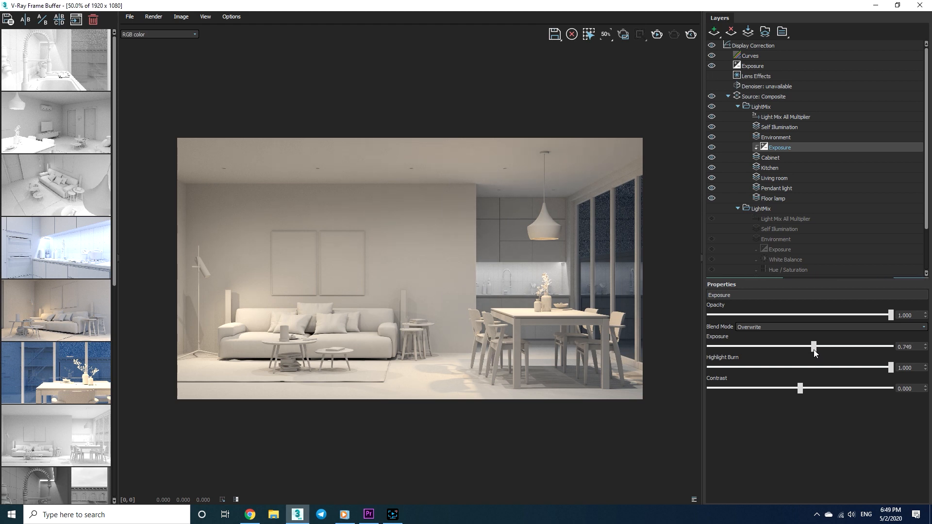
left_click_drag(813, 347, 813, 346)
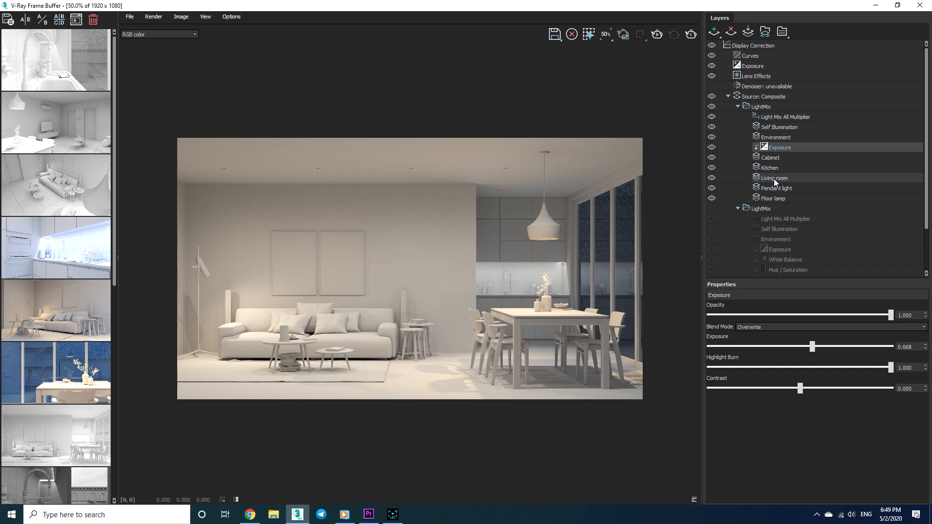
left_click(712, 32)
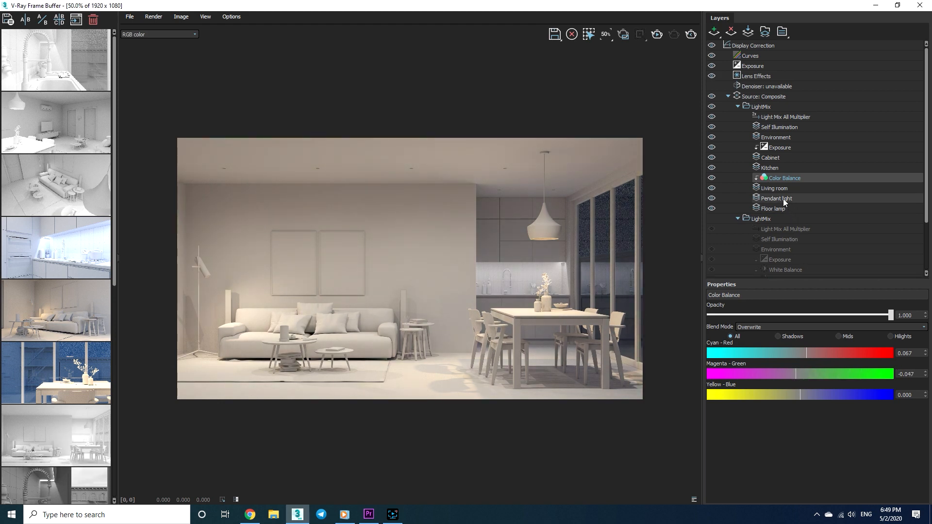
Add a Curves adjustment to the Living room light and lift the curve to brighten it
left_click(712, 31)
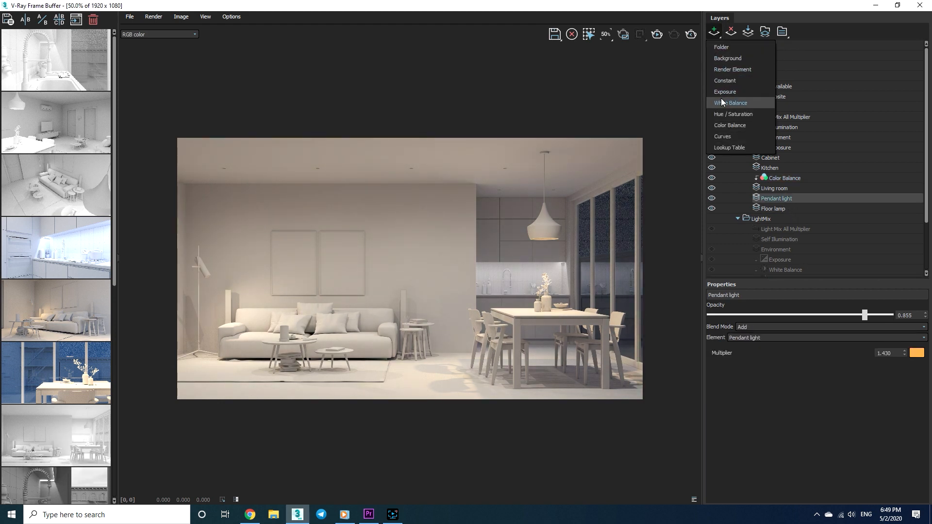
mouse_move(729, 129)
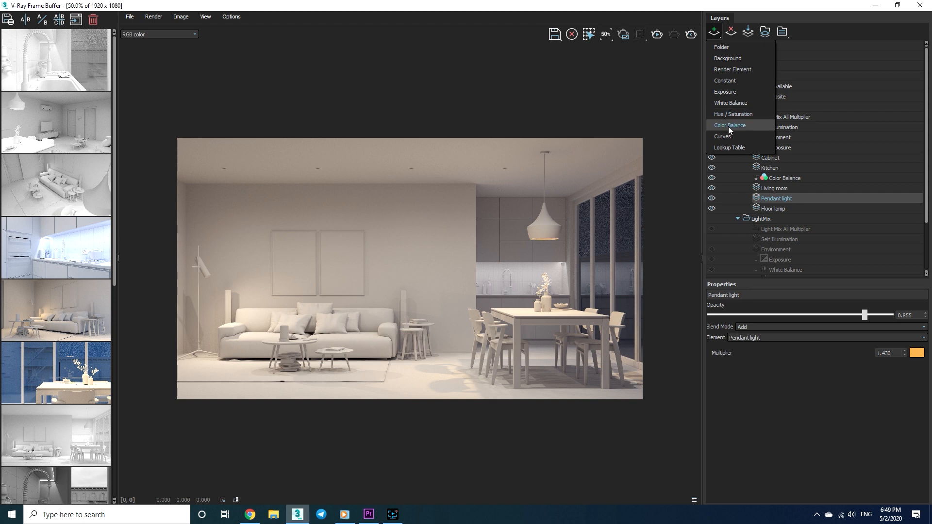
left_click(722, 136)
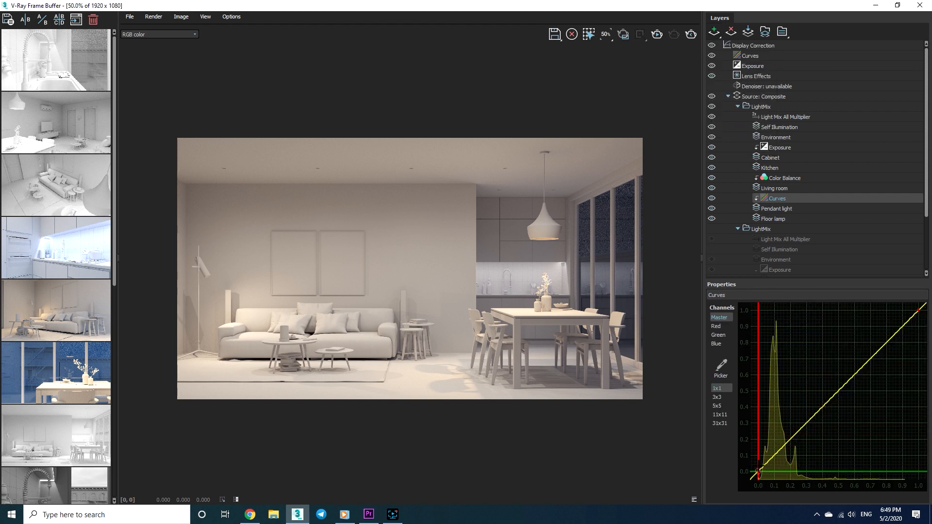
left_click_drag(761, 475, 784, 410)
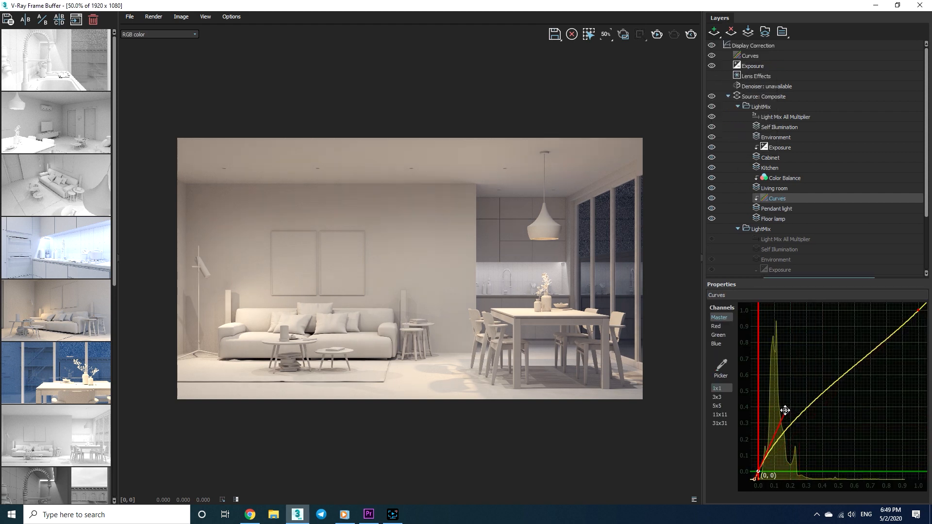
left_click_drag(784, 409, 783, 387)
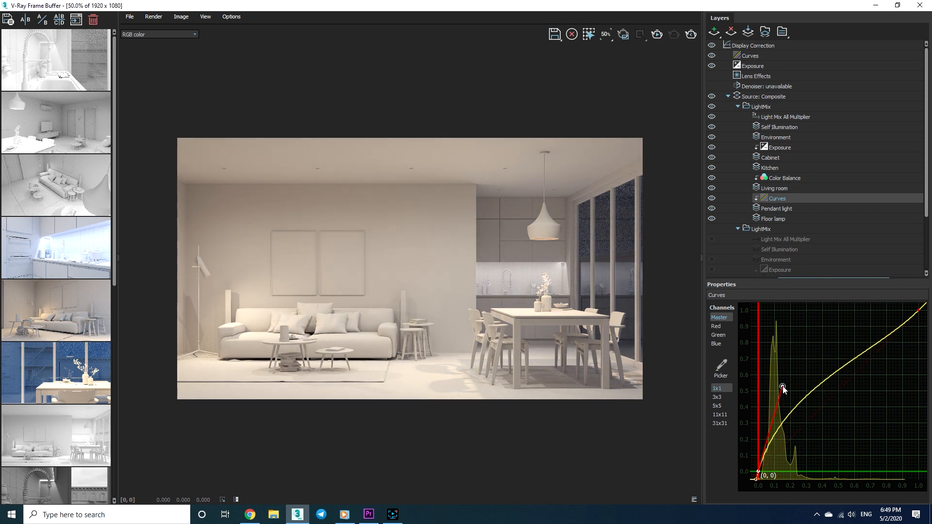
left_click_drag(783, 387, 857, 356)
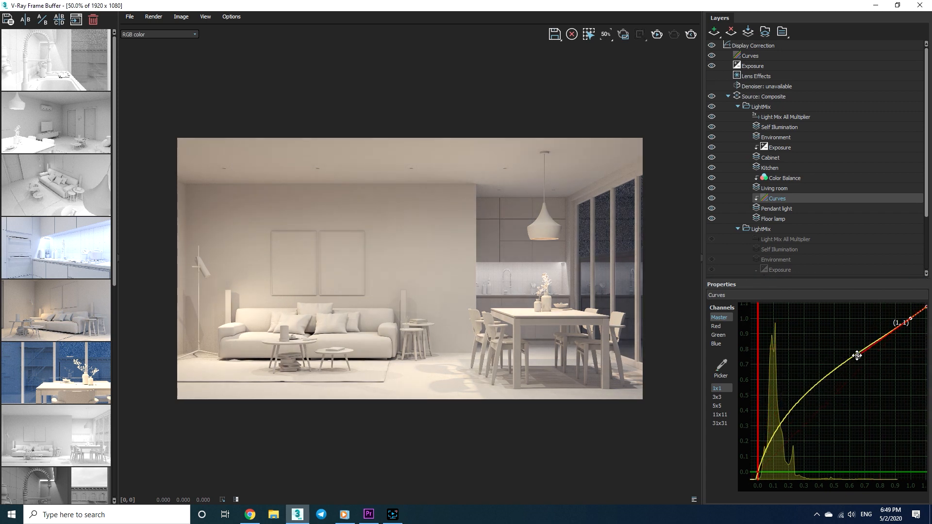
left_click_drag(857, 356, 846, 352)
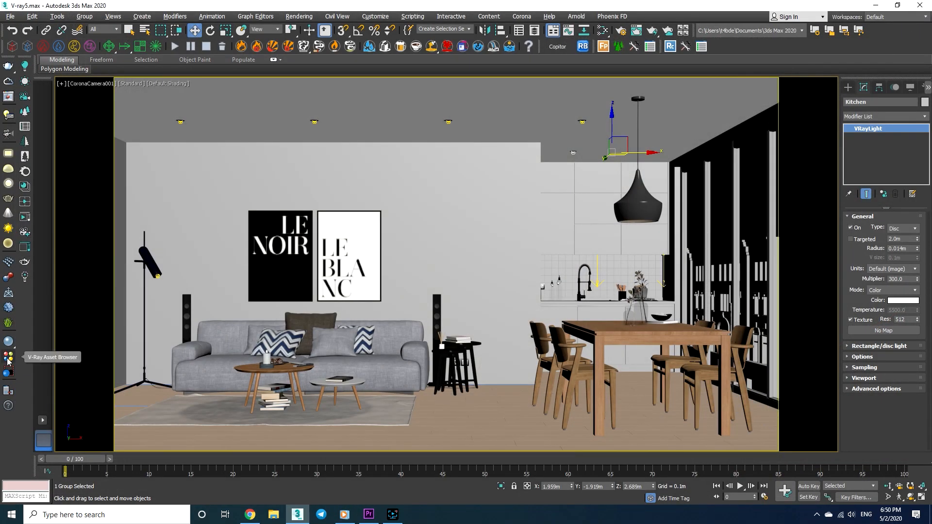
Show the V-Ray Asset Browser's Leather category beside the Slate Material Editor
left_click(9, 356)
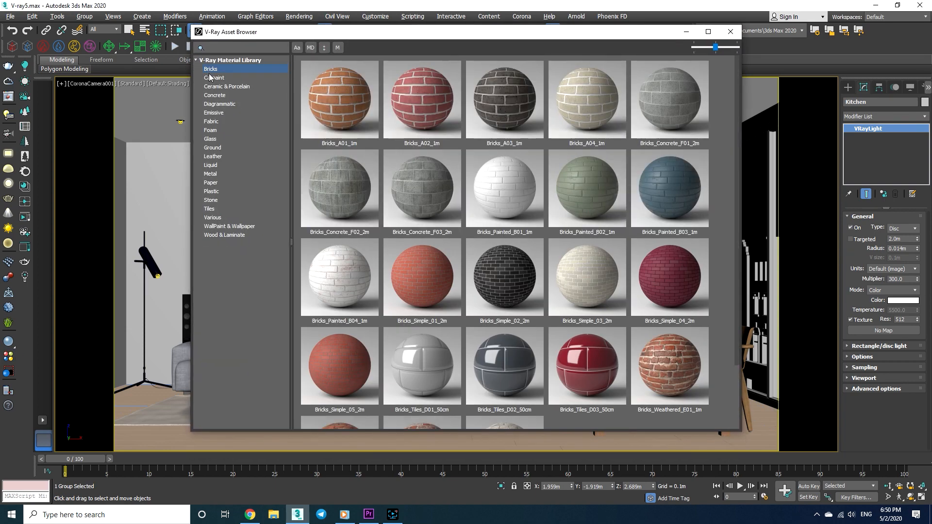
left_click(219, 104)
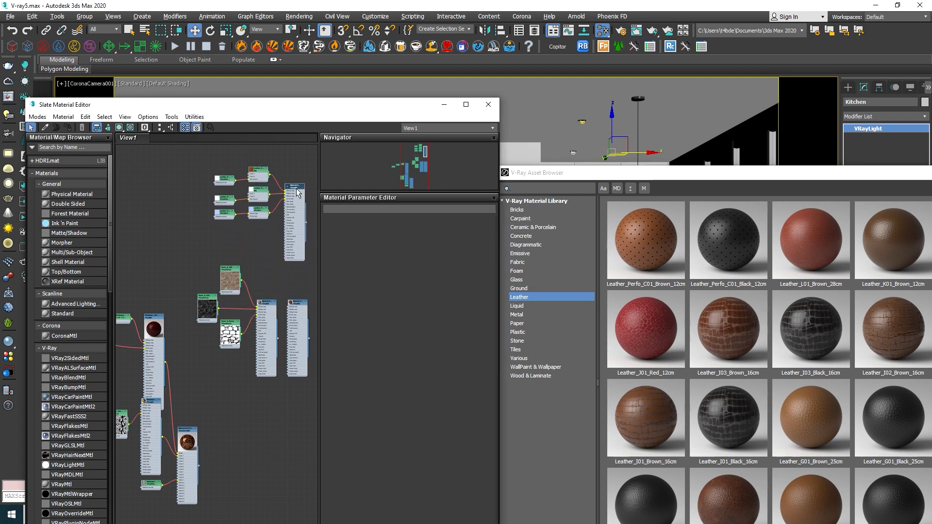
Inspect the perforated brown leather VRayMtl's parameters, then close the Slate Material Editor
double_click(293, 187)
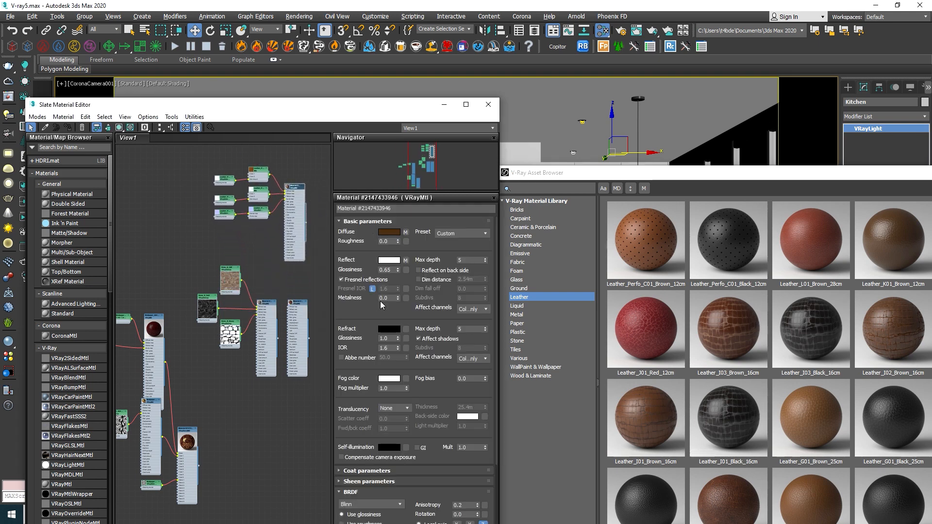
scroll("down", 3)
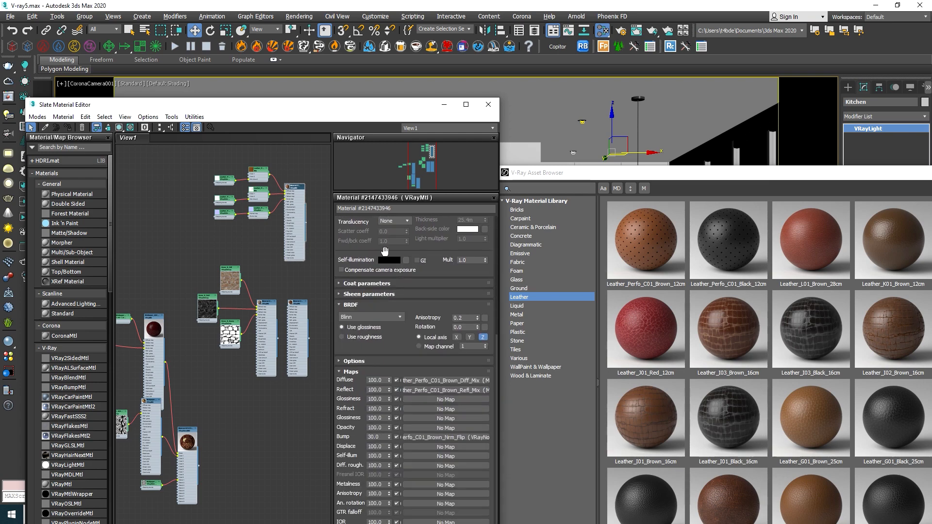
left_click(488, 104)
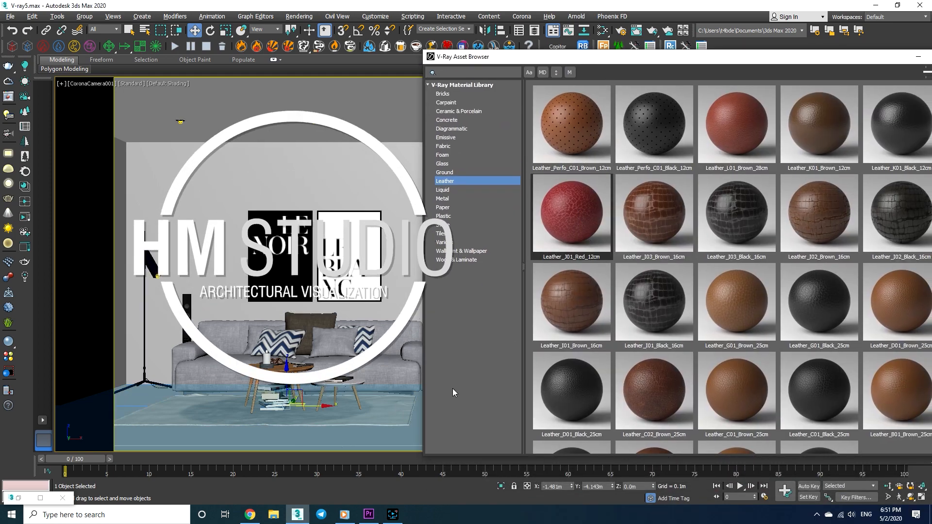
right_click(570, 391)
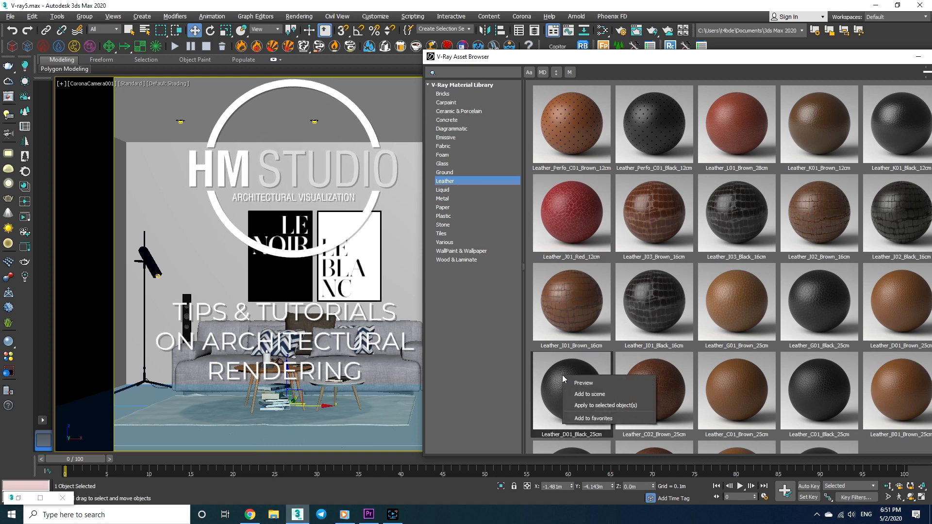
left_click(606, 405)
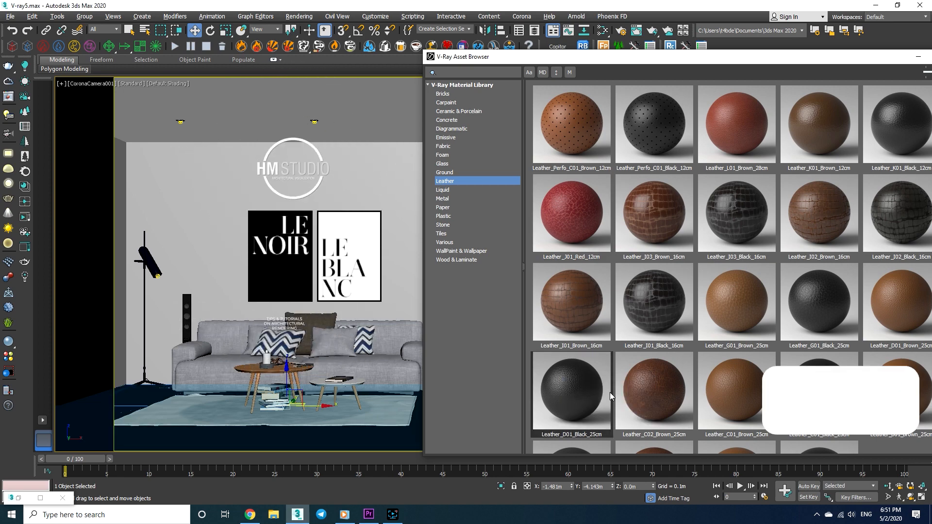